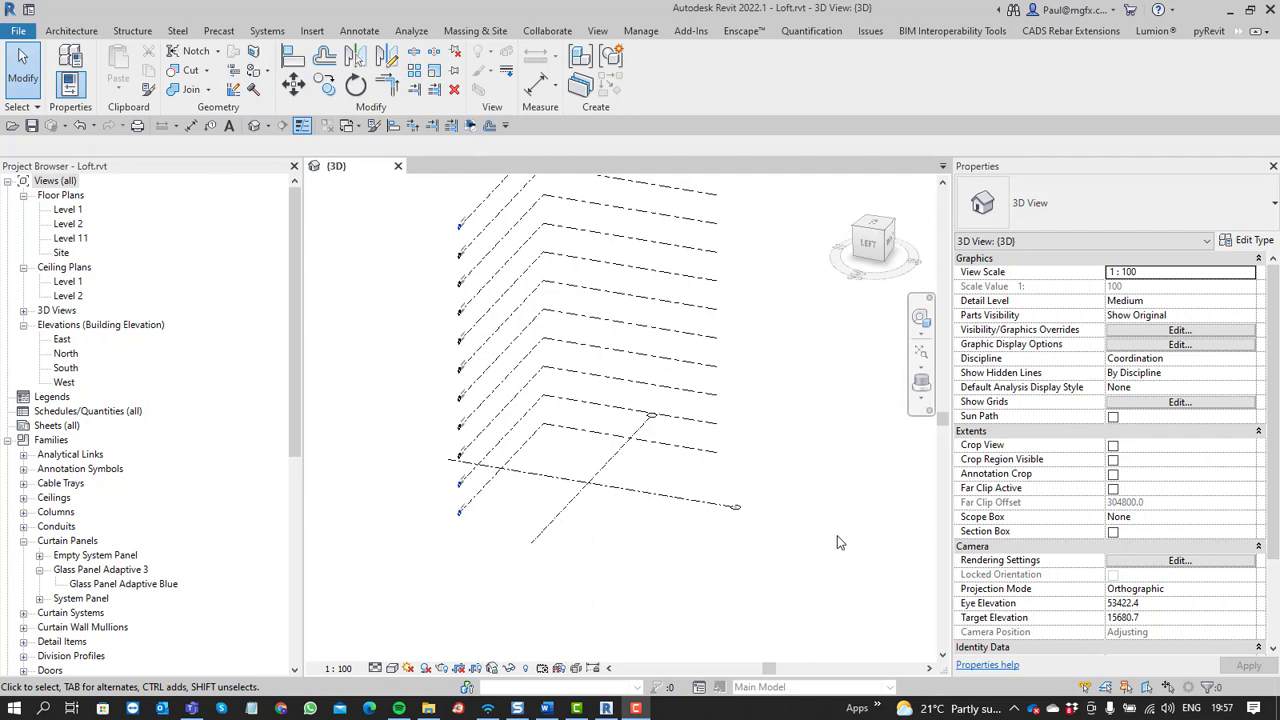
{"action": "mouse_move", "coordinate": [576, 532]}
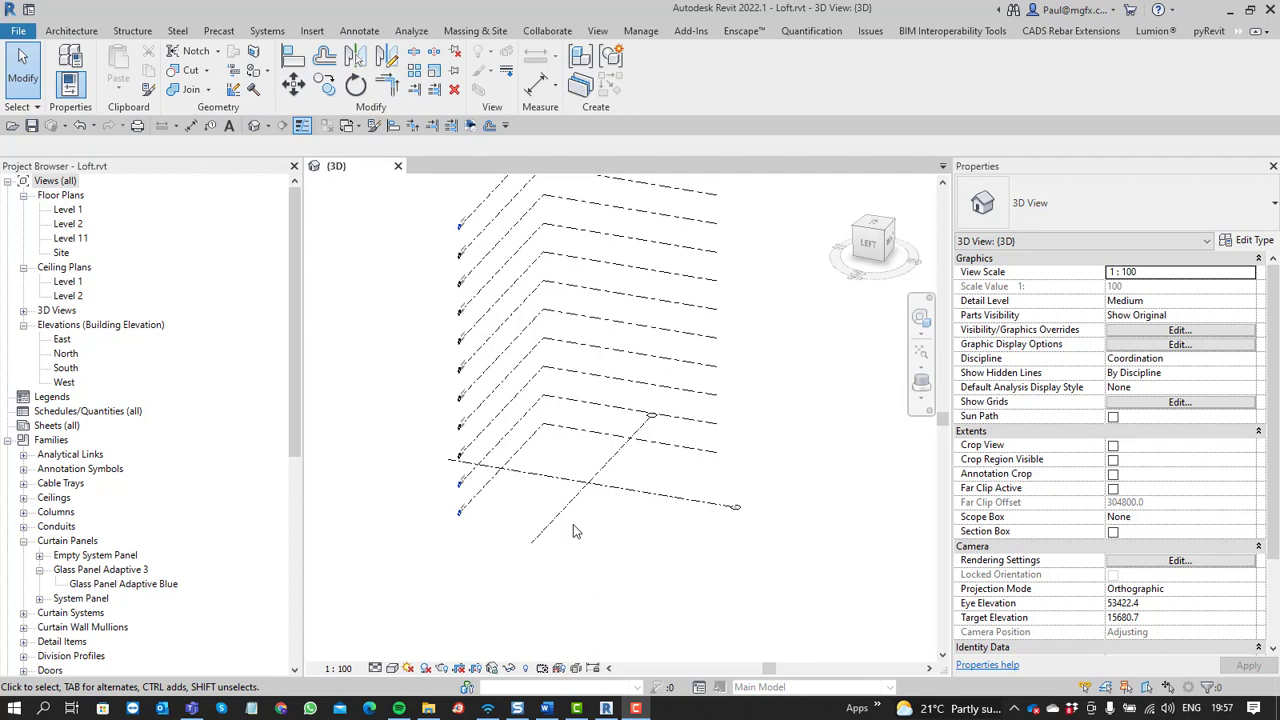
{"action": "mouse_move", "coordinate": [616, 516]}
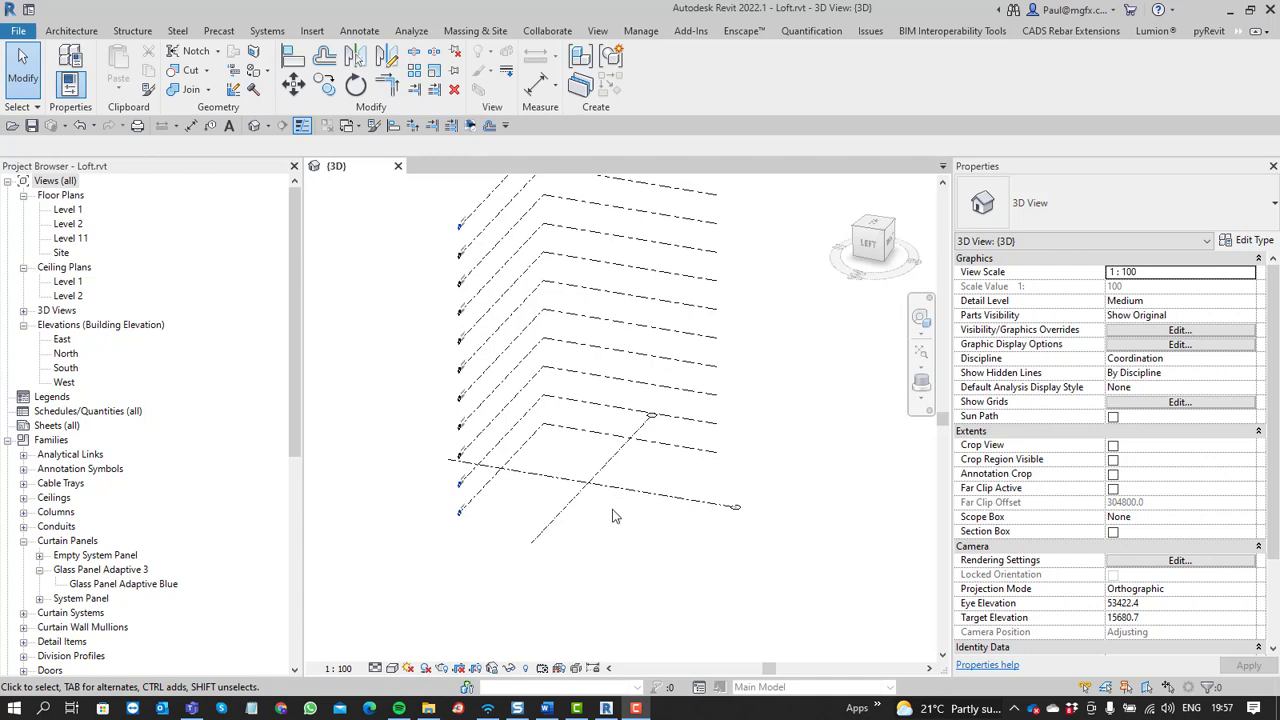
{"action": "mouse_move", "coordinate": [610, 478]}
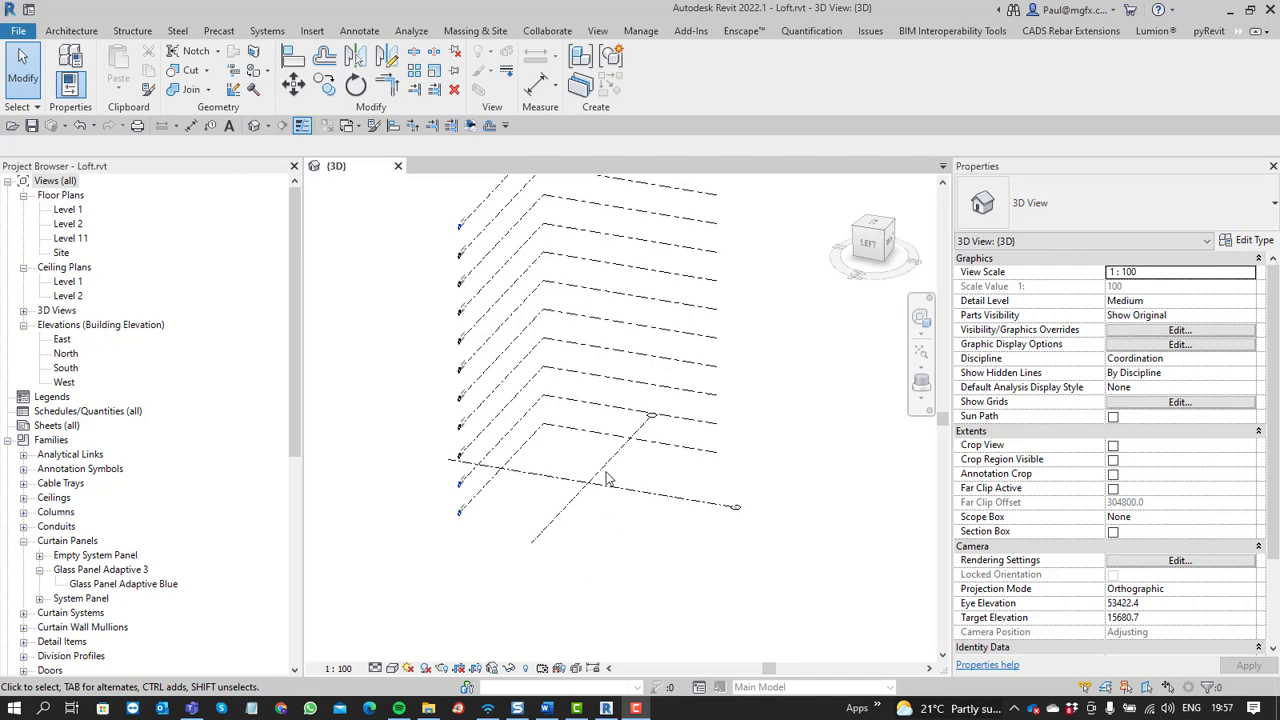
Step: Start modelling a new in-place component from the Architecture ribbon
{"action": "left_click_drag", "start_coordinate": [610, 478], "coordinate": [616, 560]}
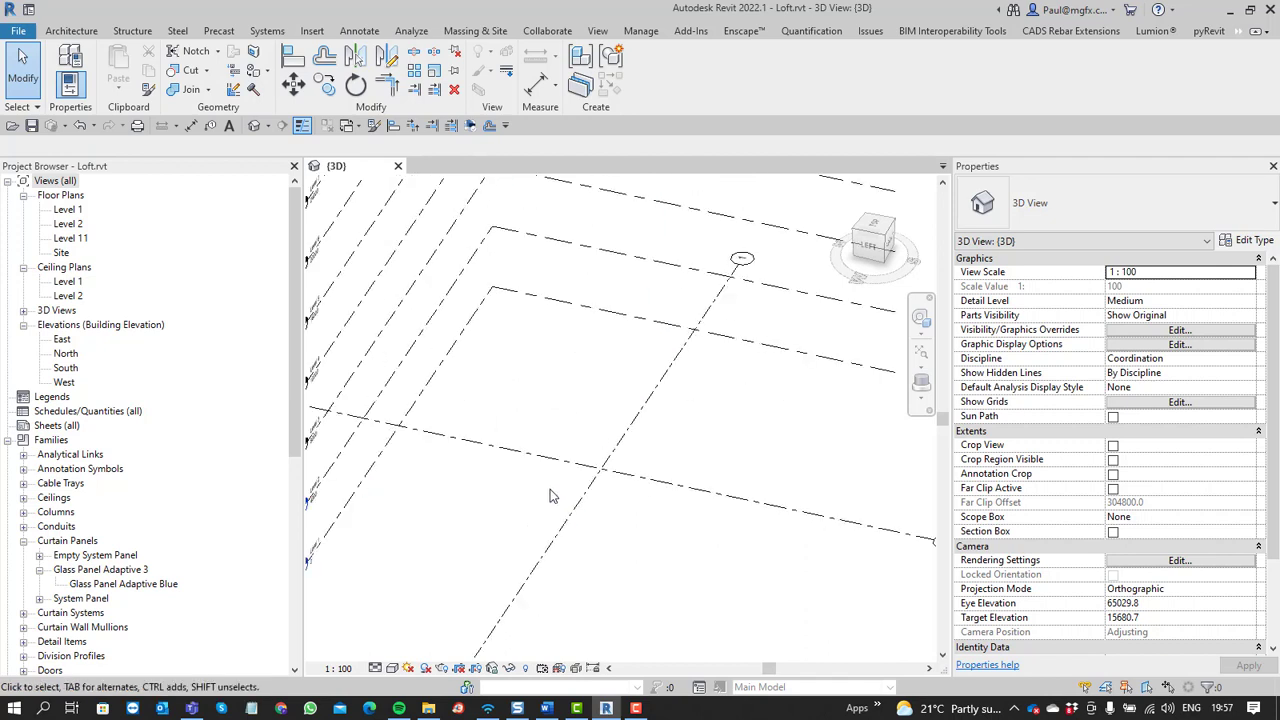
{"action": "mouse_move", "coordinate": [552, 496]}
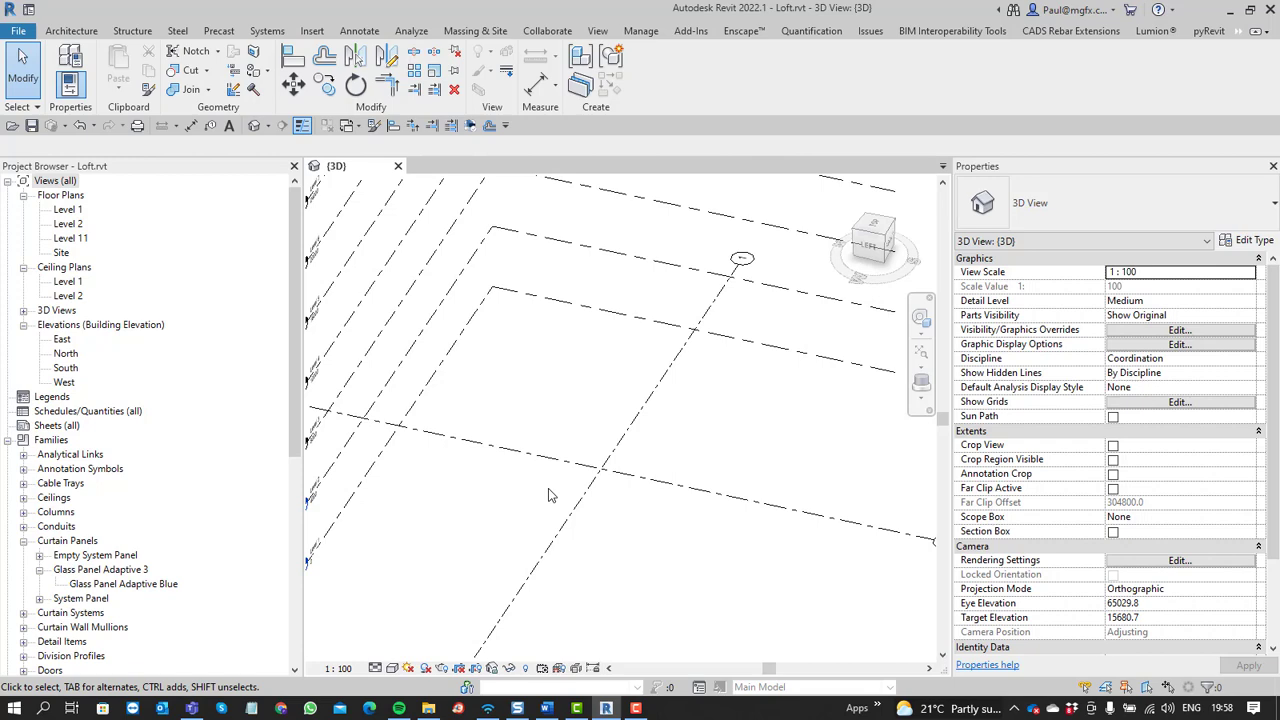
{"action": "mouse_move", "coordinate": [604, 404]}
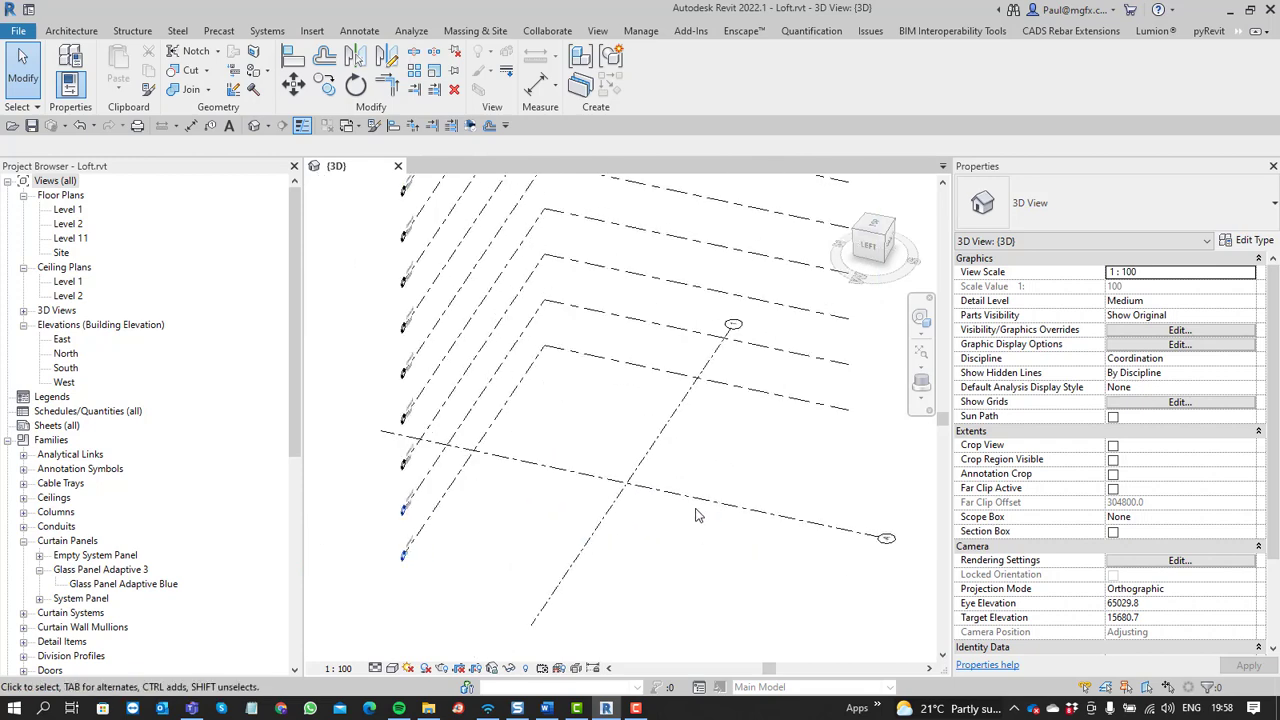
{"action": "mouse_move", "coordinate": [688, 544]}
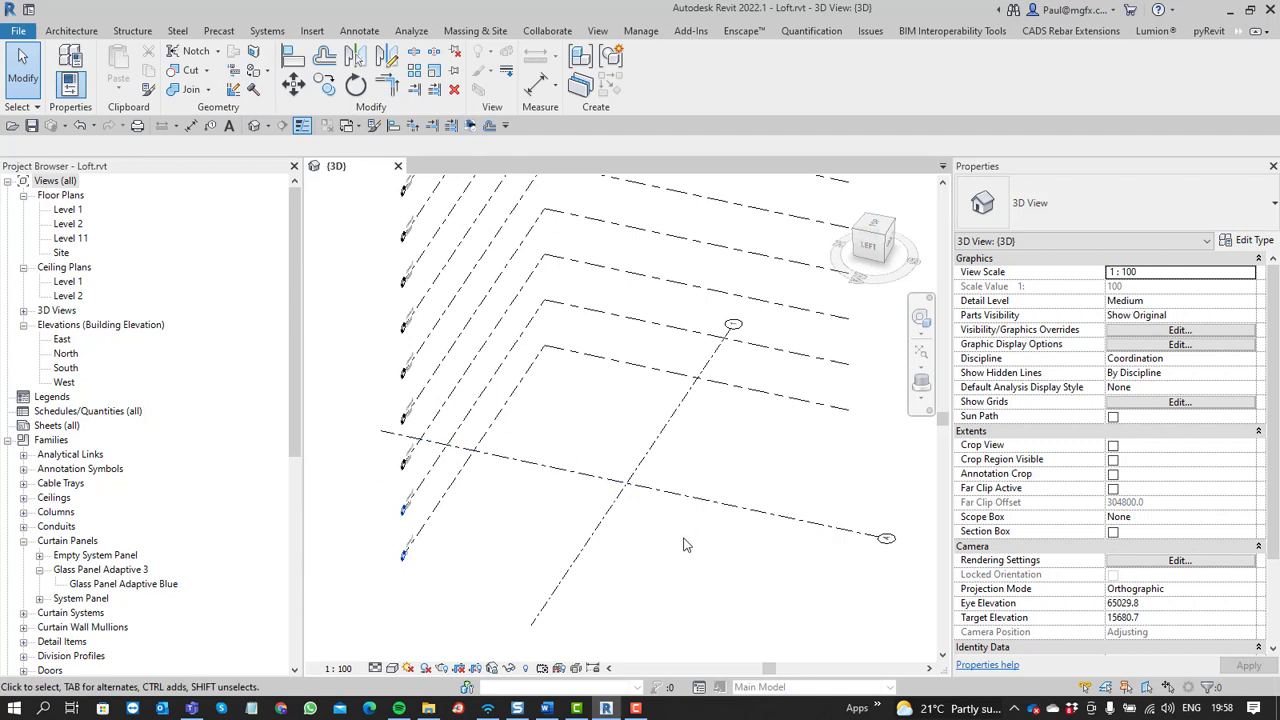
{"action": "mouse_move", "coordinate": [696, 466]}
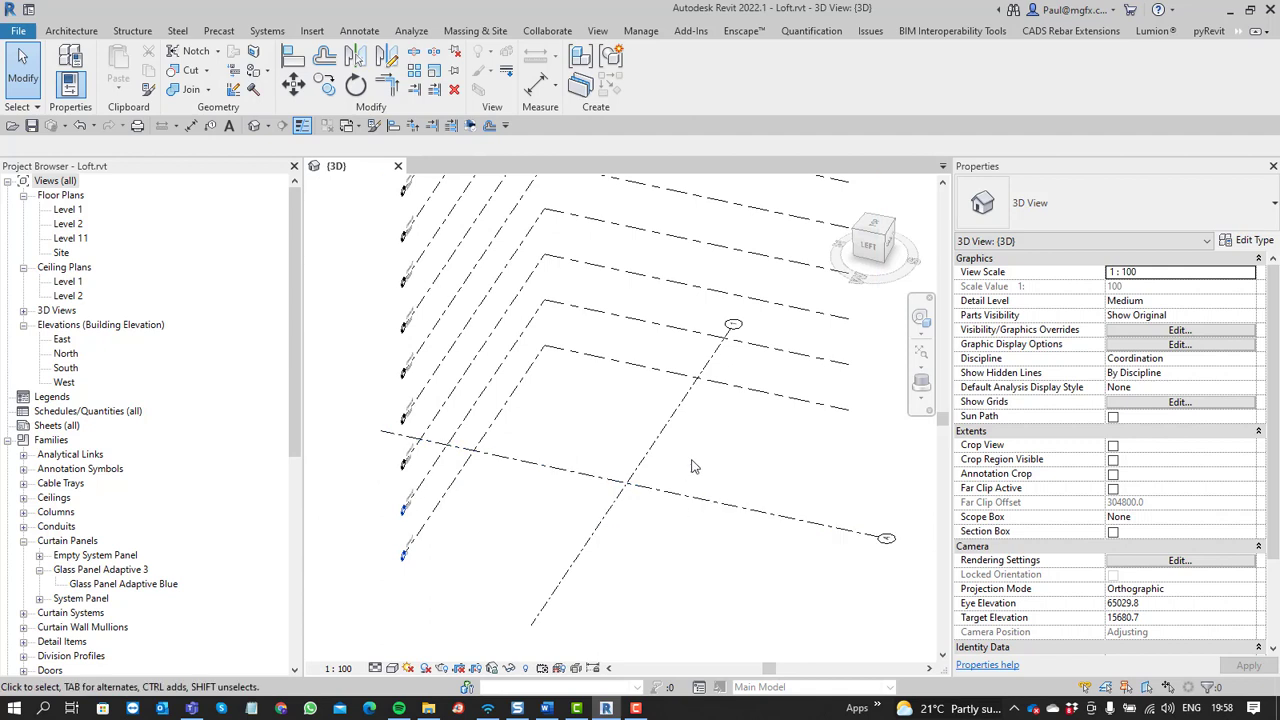
{"action": "mouse_move", "coordinate": [304, 236]}
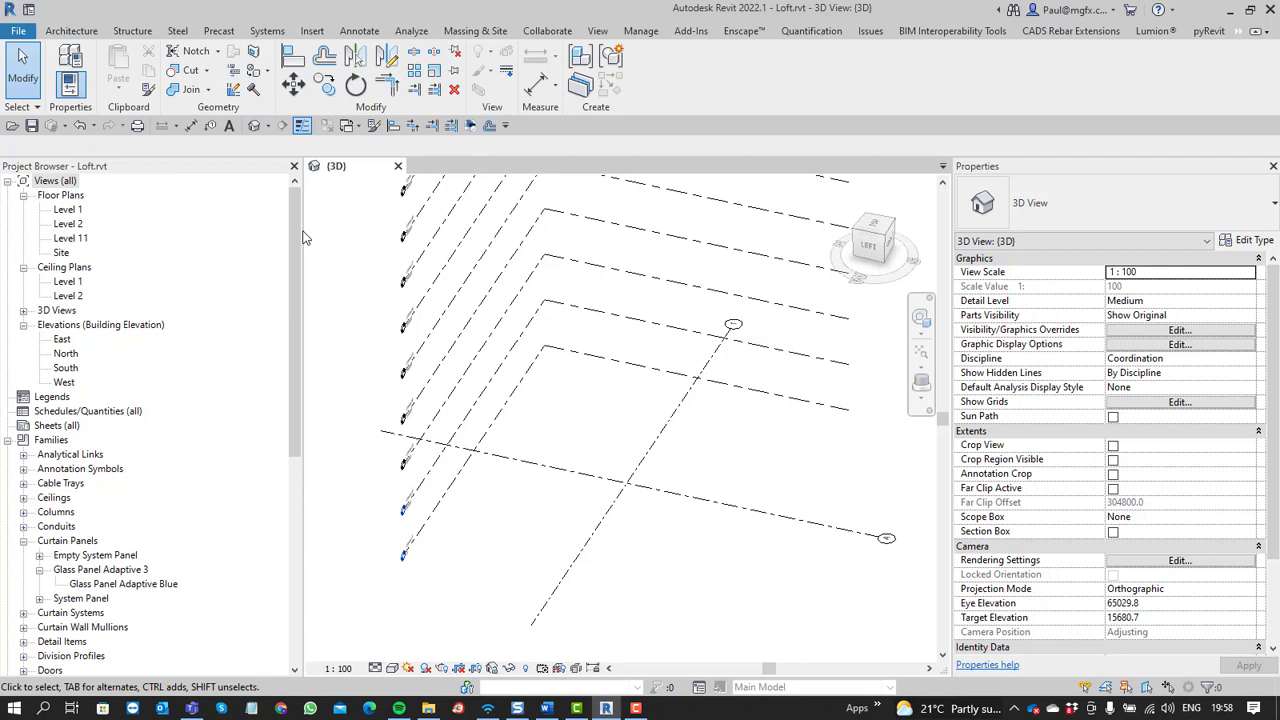
{"action": "left_click", "coordinate": [72, 30]}
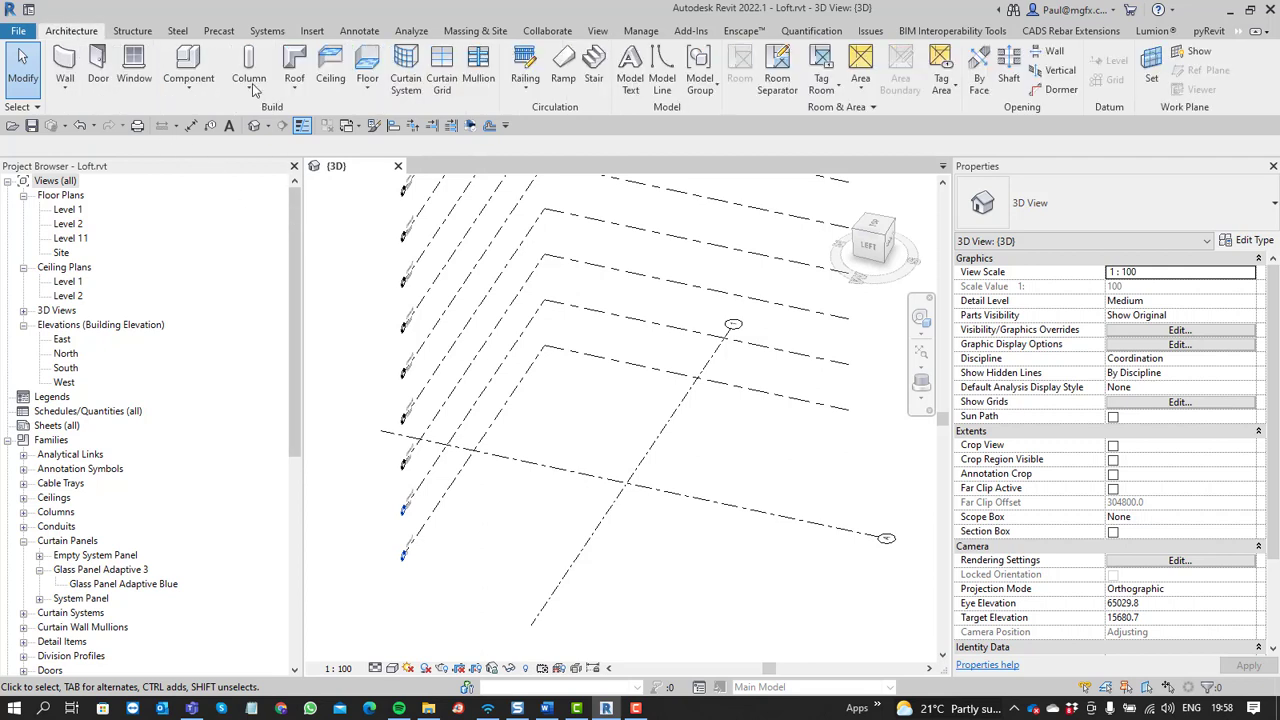
{"action": "mouse_move", "coordinate": [300, 104]}
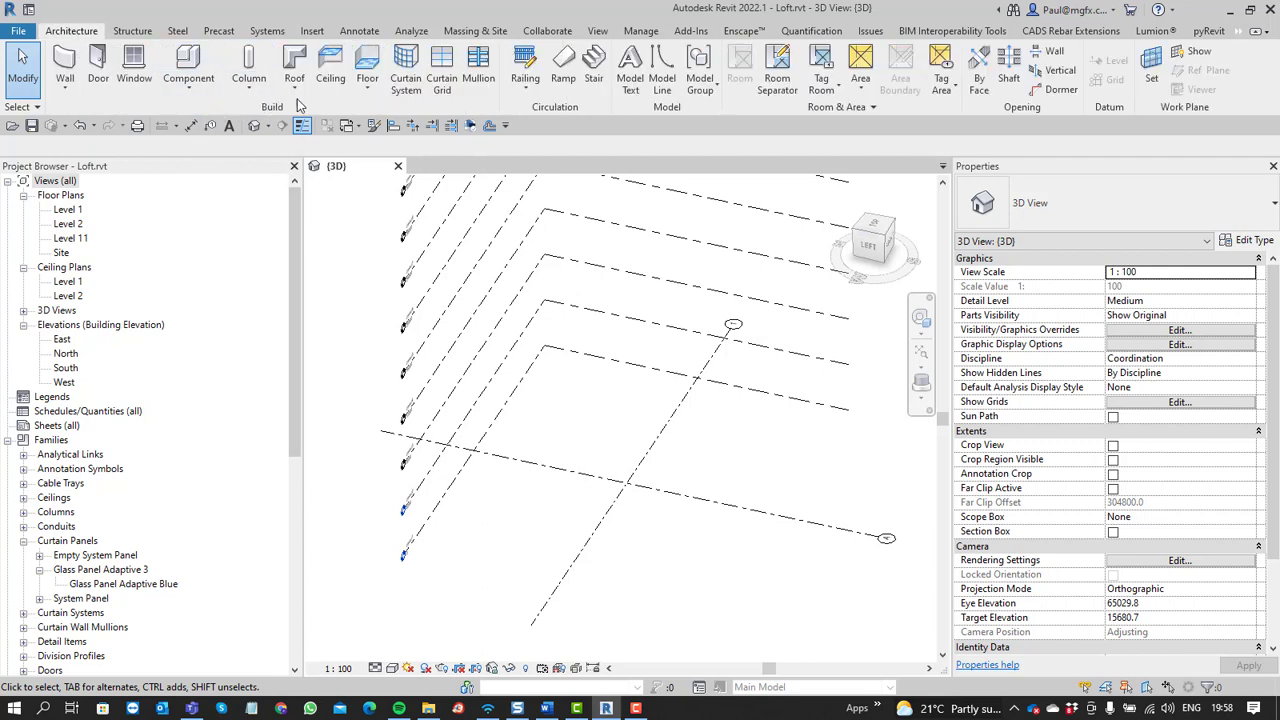
{"action": "left_click", "coordinate": [188, 64]}
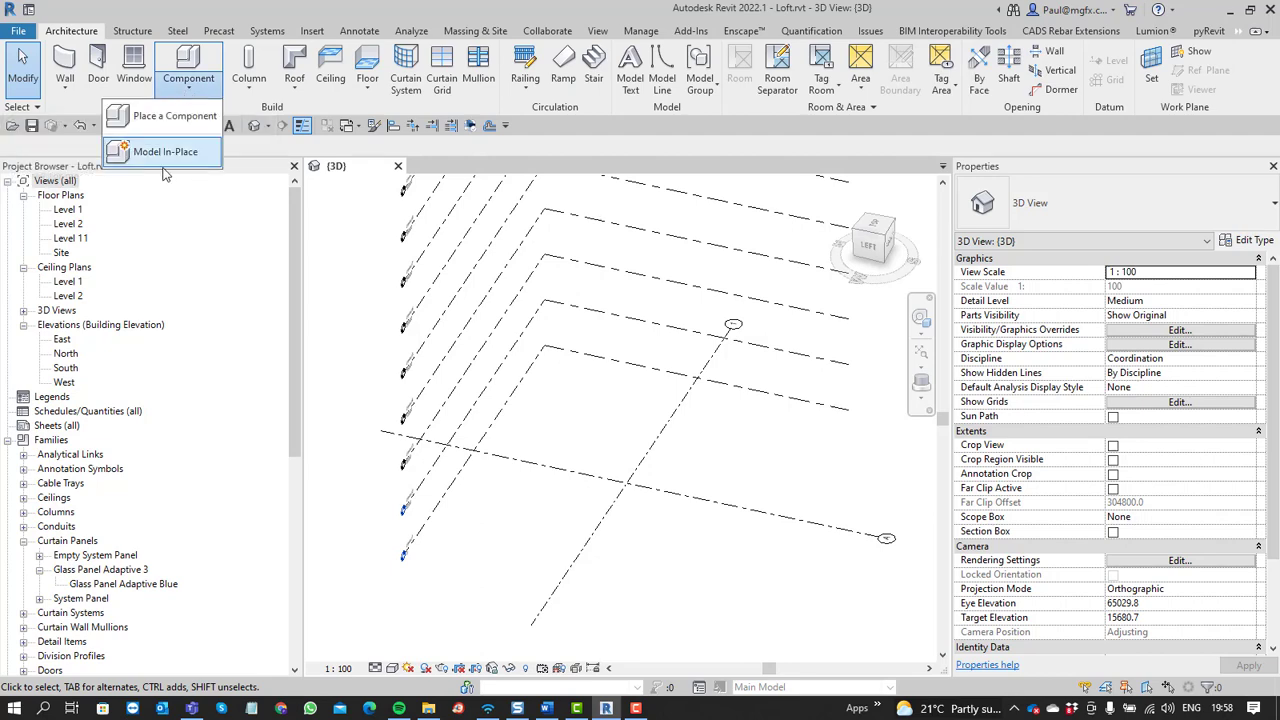
{"action": "left_click", "coordinate": [166, 152]}
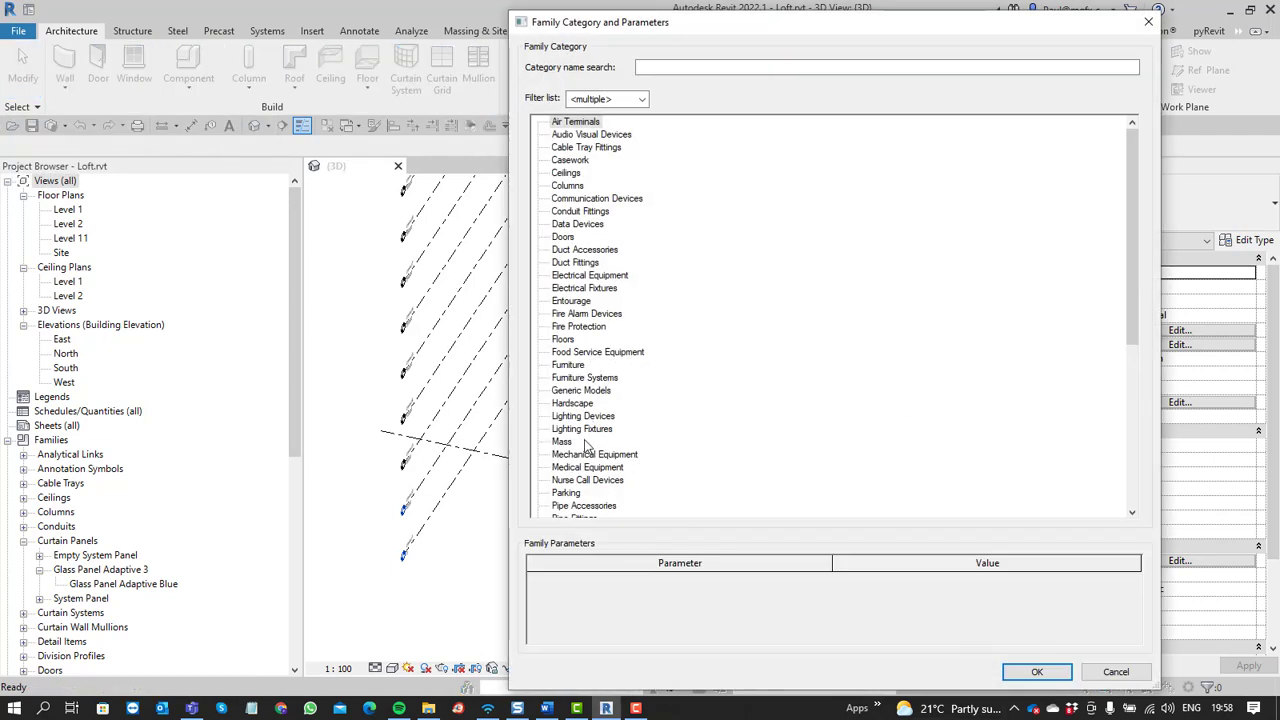
Step: Choose the Mass category, dismiss the Show Mass notice and accept the default name
{"action": "left_click", "coordinate": [1116, 672]}
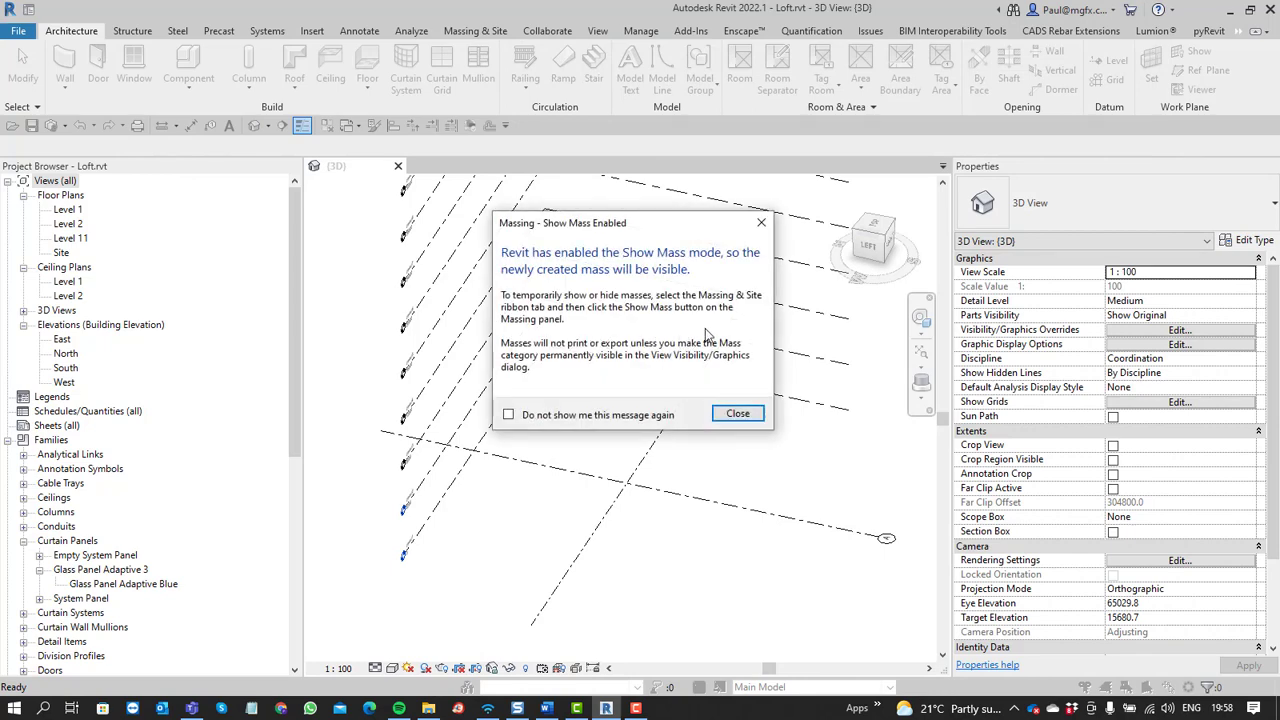
{"action": "left_click", "coordinate": [736, 412]}
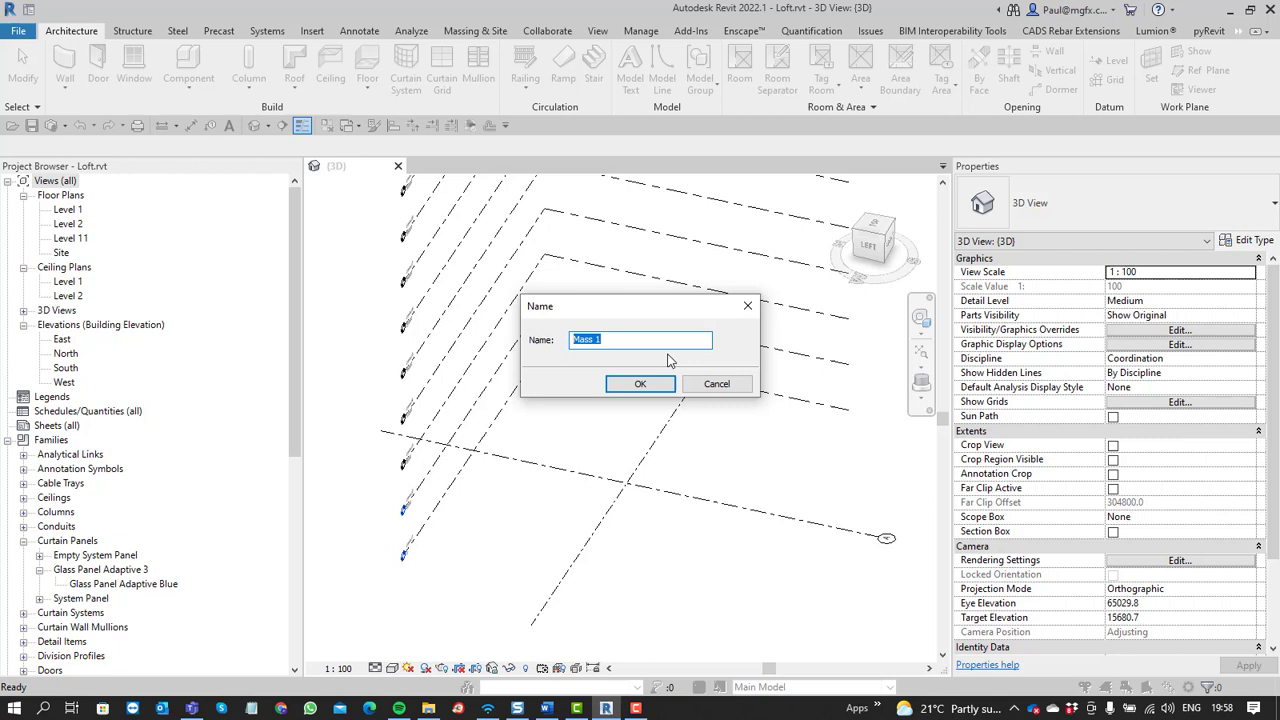
{"action": "left_click", "coordinate": [640, 384]}
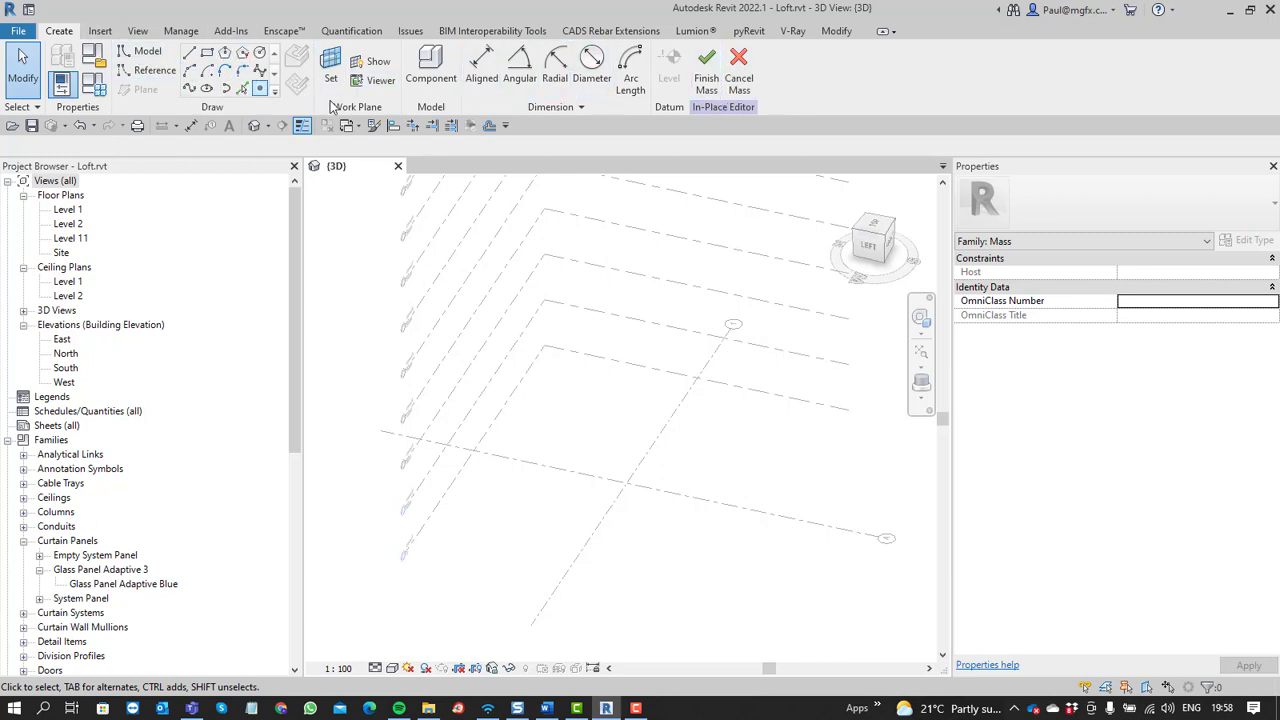
{"action": "mouse_move", "coordinate": [330, 64]}
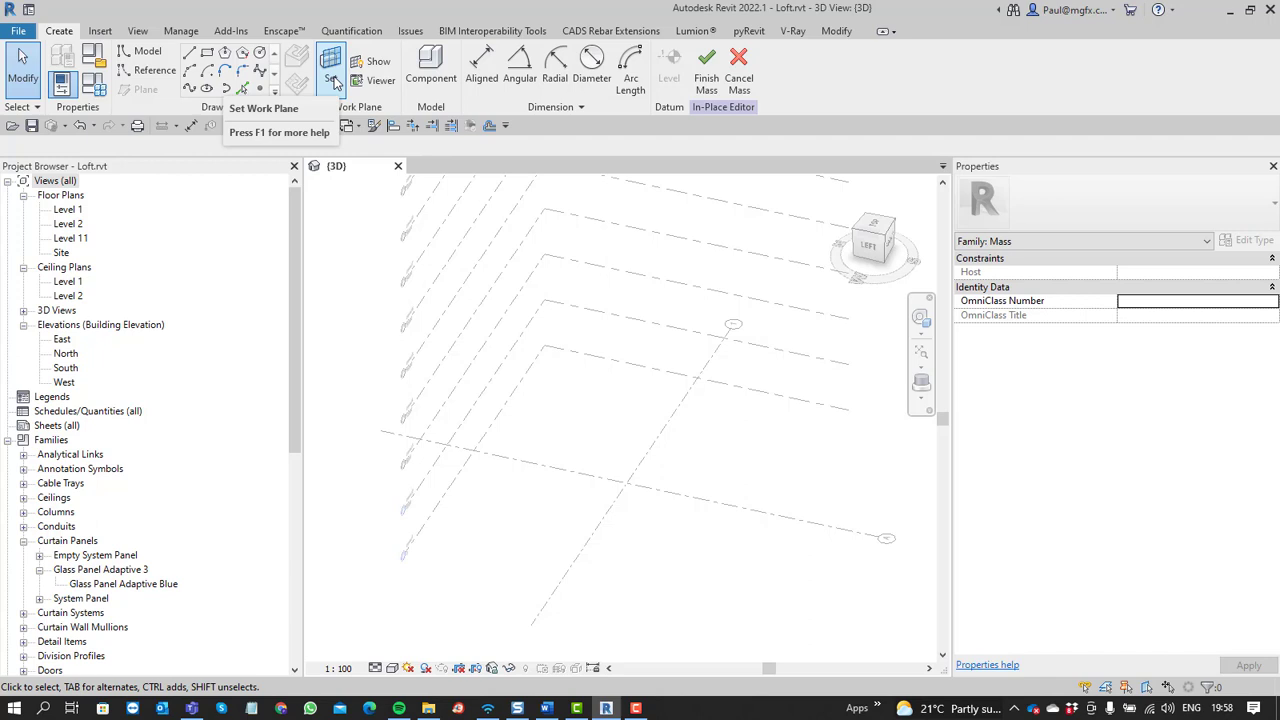
{"action": "mouse_move", "coordinate": [436, 154]}
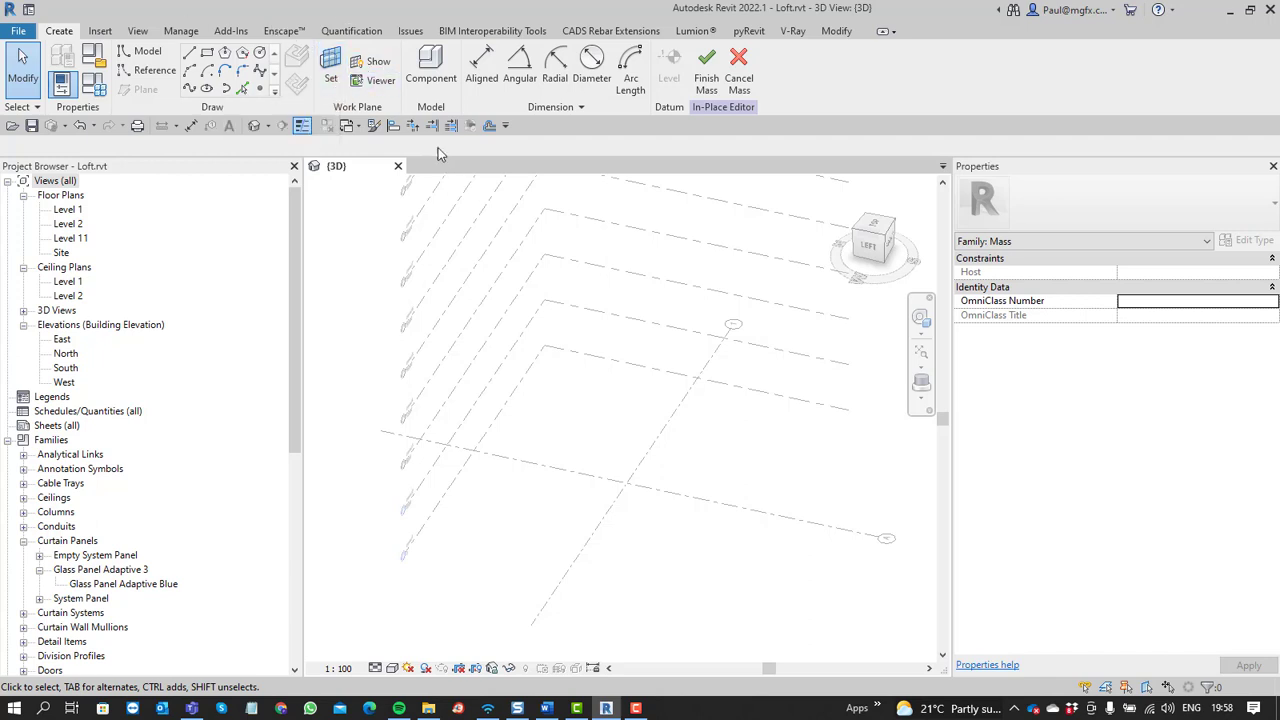
{"action": "mouse_move", "coordinate": [504, 218]}
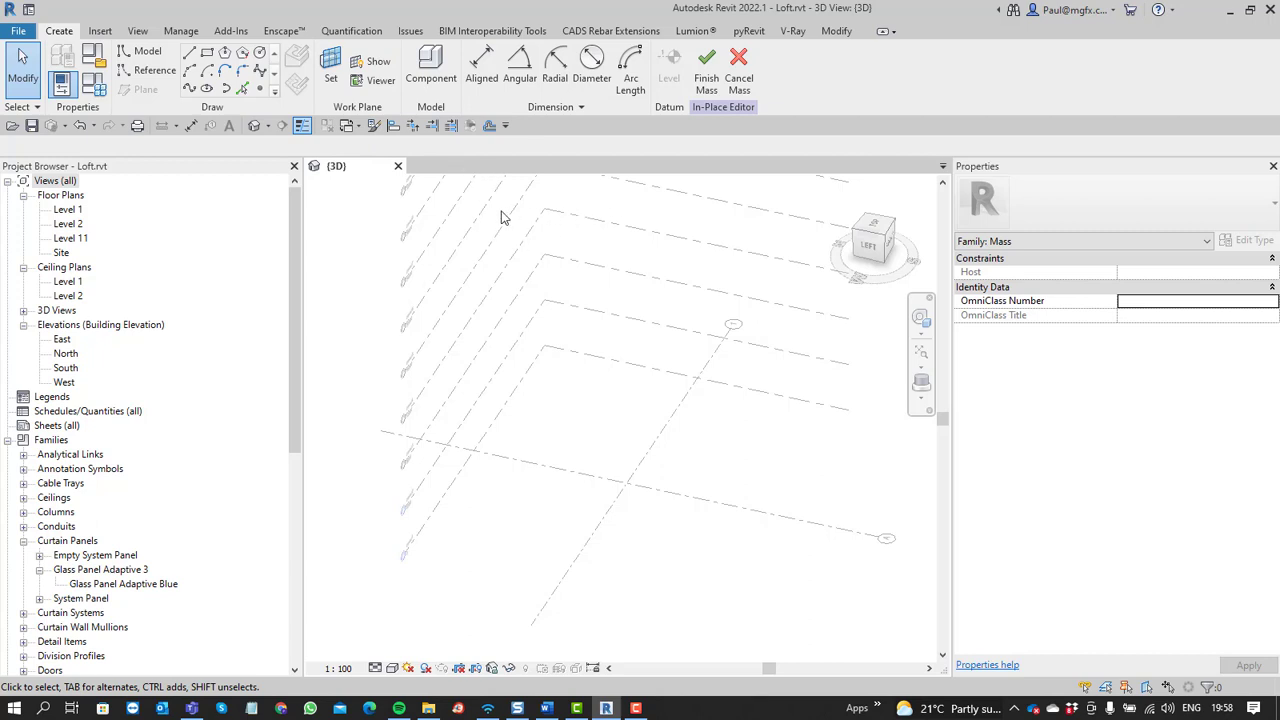
{"action": "mouse_move", "coordinate": [380, 192]}
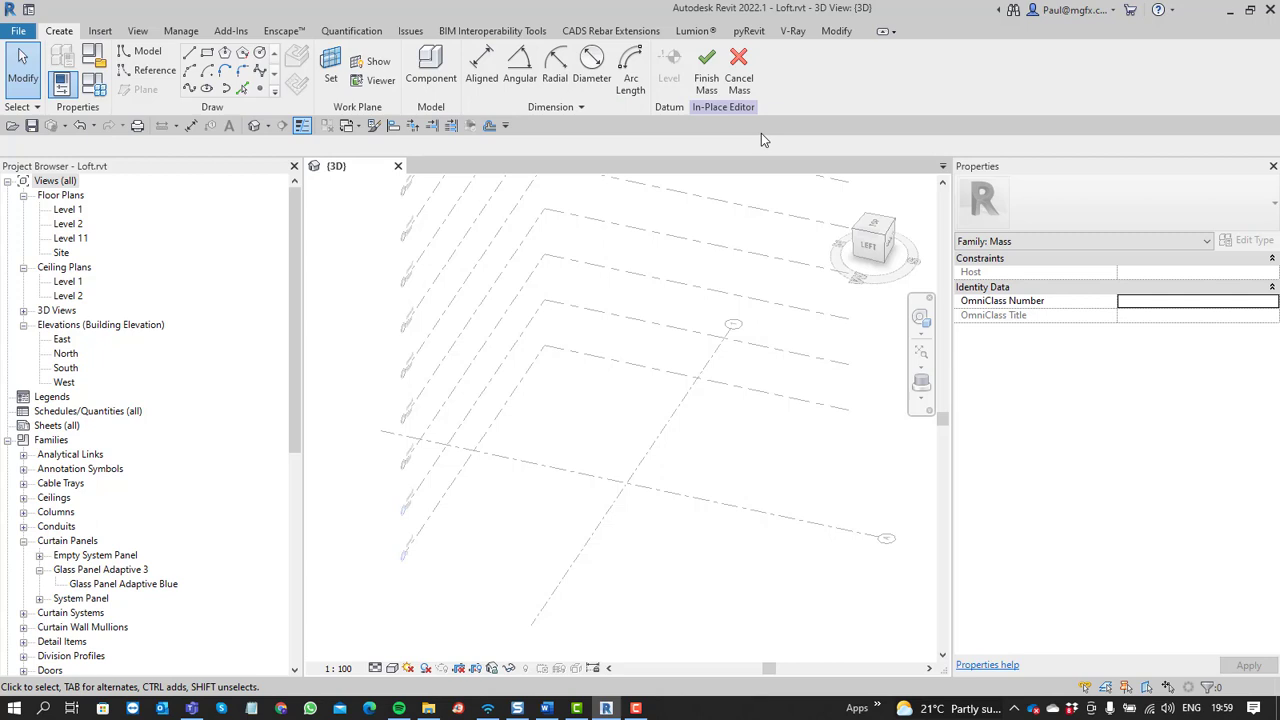
{"action": "left_click", "coordinate": [156, 70]}
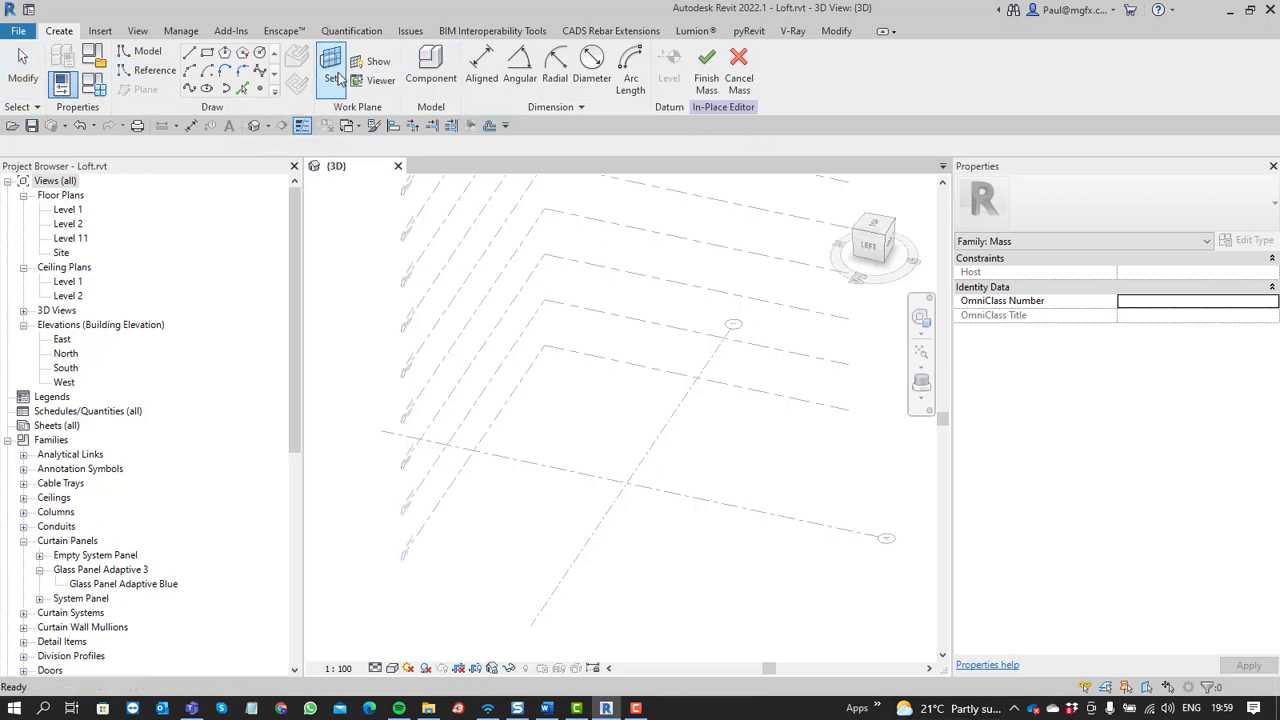
Step: Sketch a 30000-radius base circle on Level 1 and a second circle on Level 11
{"action": "left_click", "coordinate": [332, 70]}
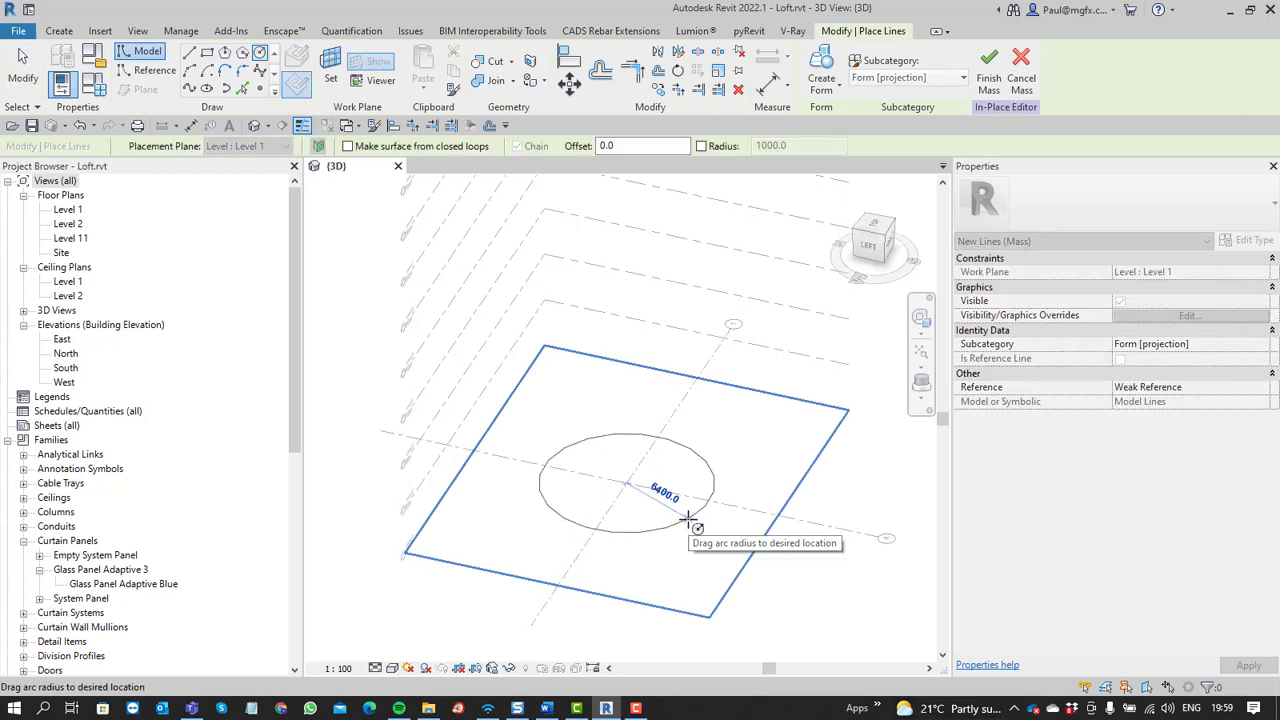
{"action": "type", "text": "30000"}
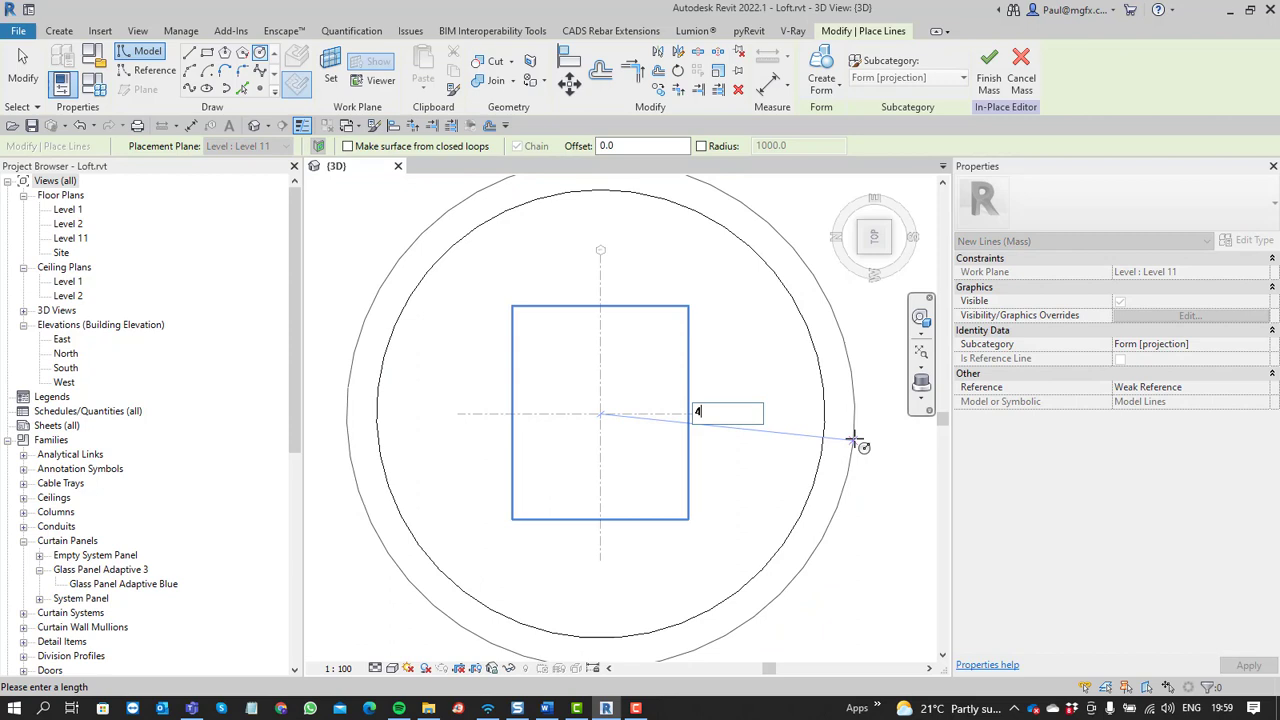
{"action": "type", "text": "0000"}
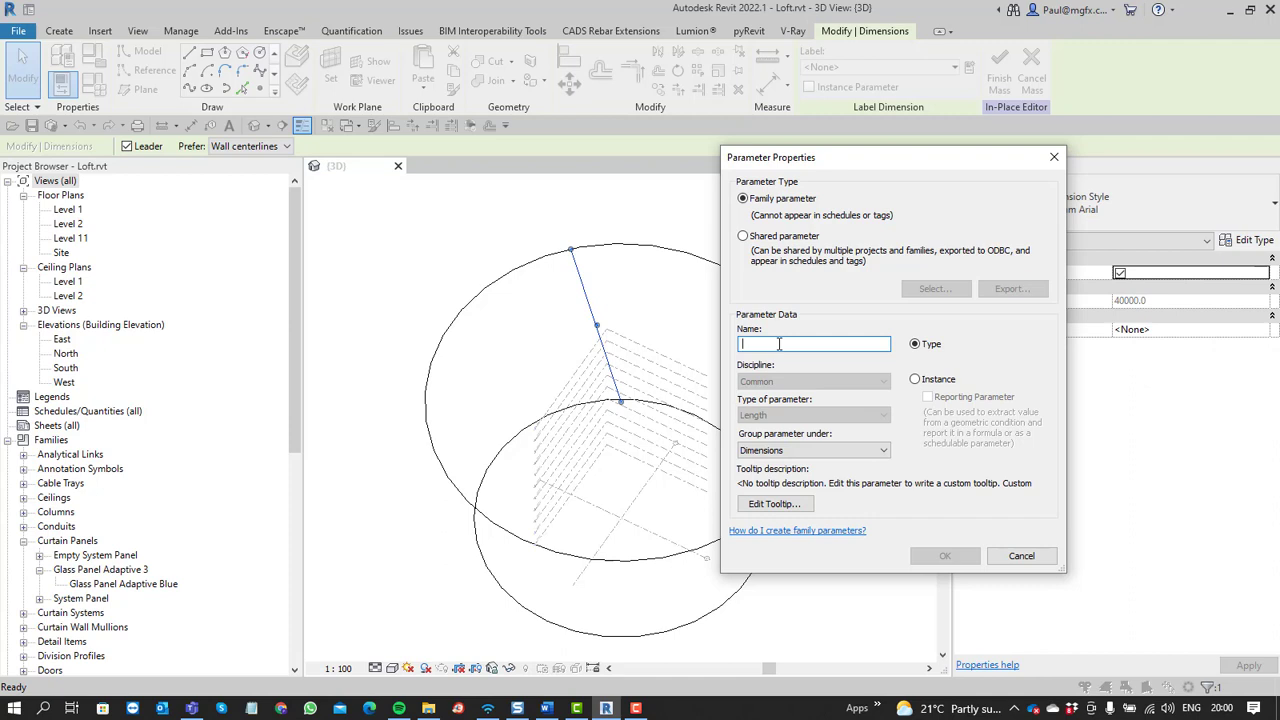
Step: Label the top circle's radius with a new instance parameter Top Radius
{"action": "type", "text": "Top Radius"}
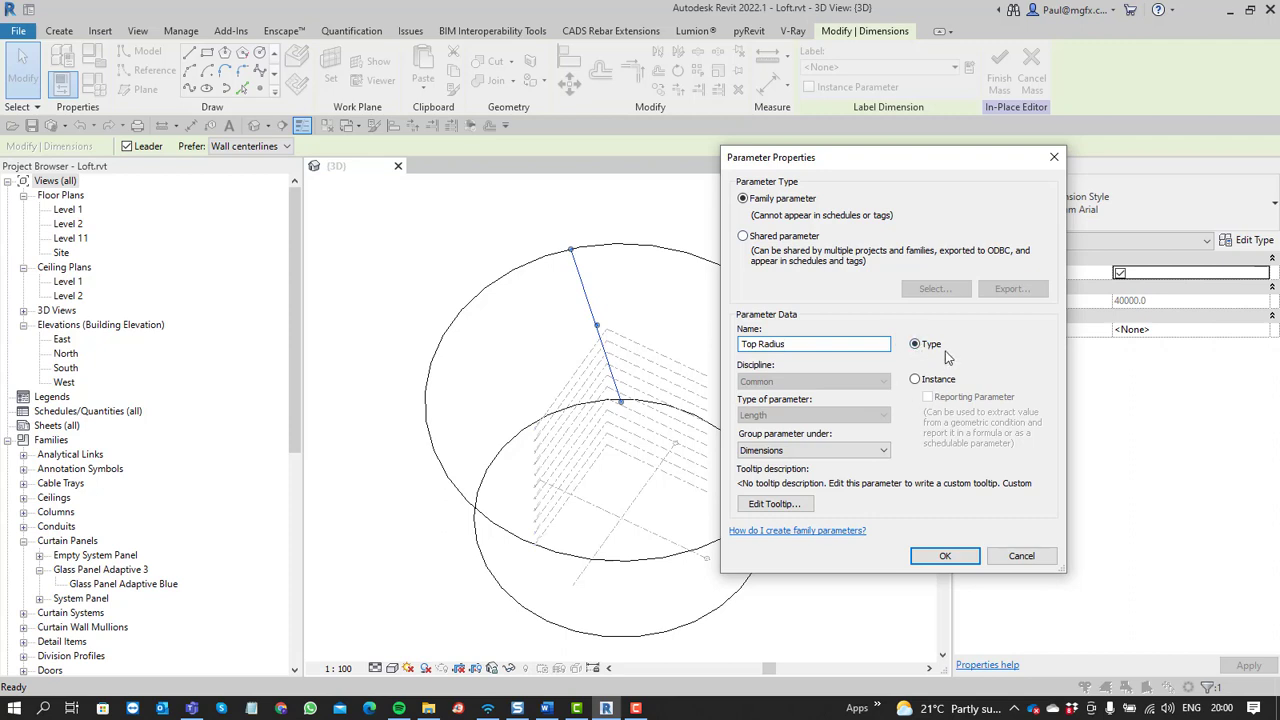
{"action": "left_click", "coordinate": [916, 380]}
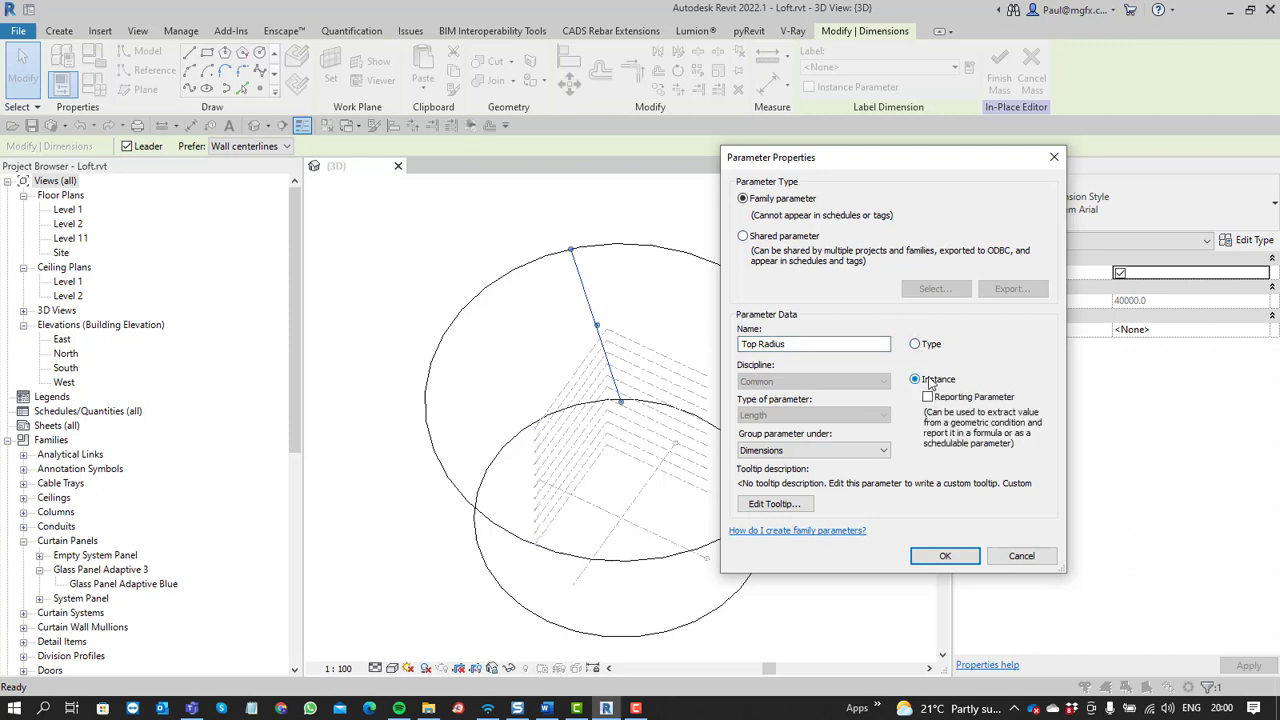
{"action": "left_click", "coordinate": [914, 378]}
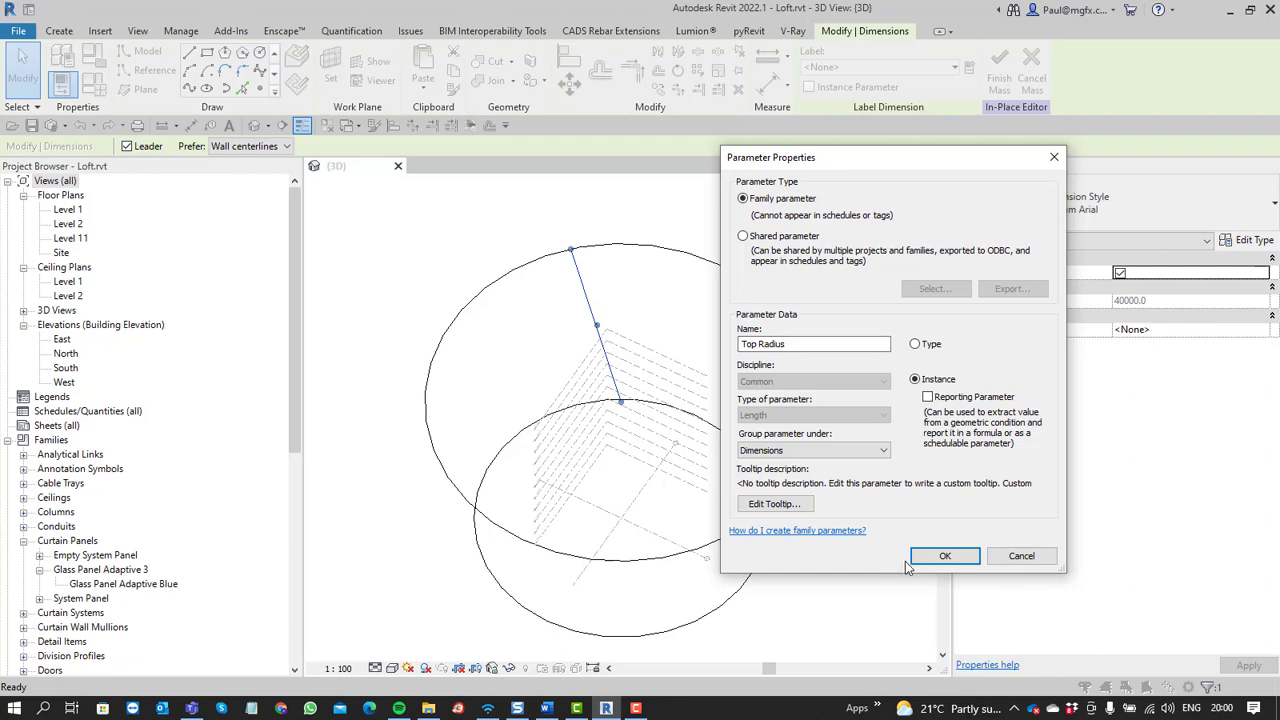
{"action": "left_click", "coordinate": [944, 556]}
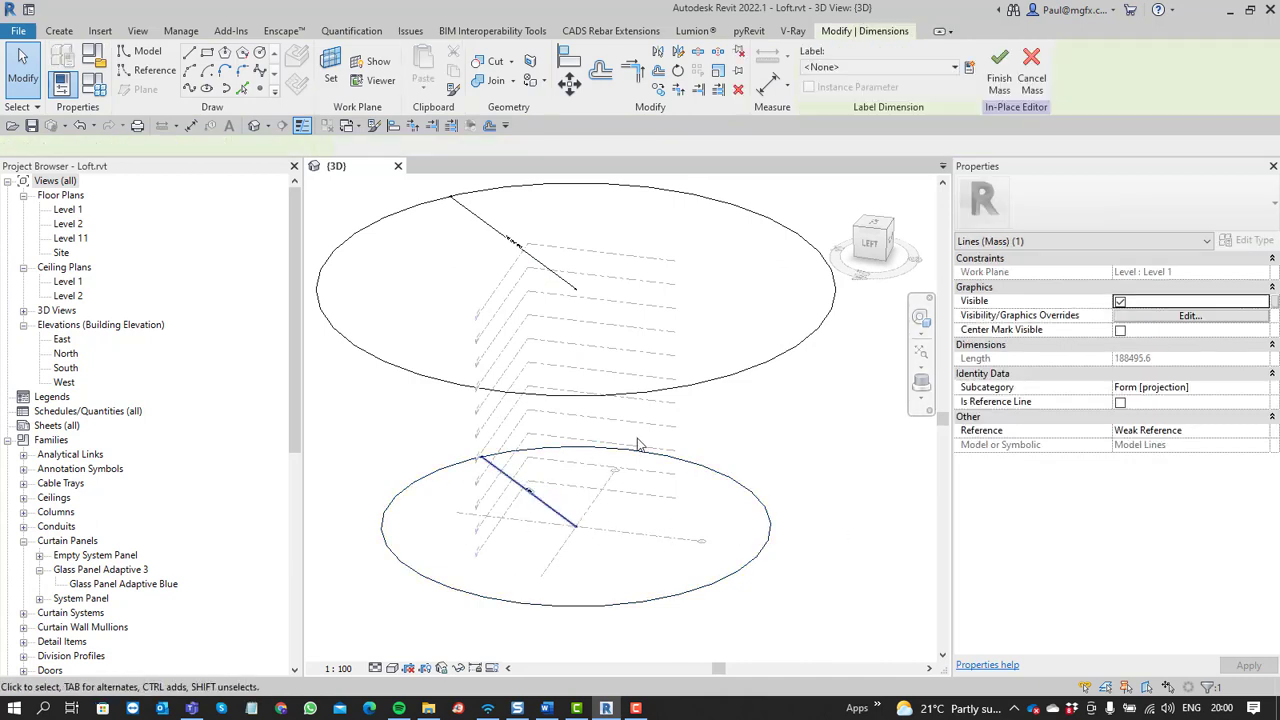
Step: Label the base circle's radius with a new instance parameter BaseRadius
{"action": "left_click", "coordinate": [528, 492]}
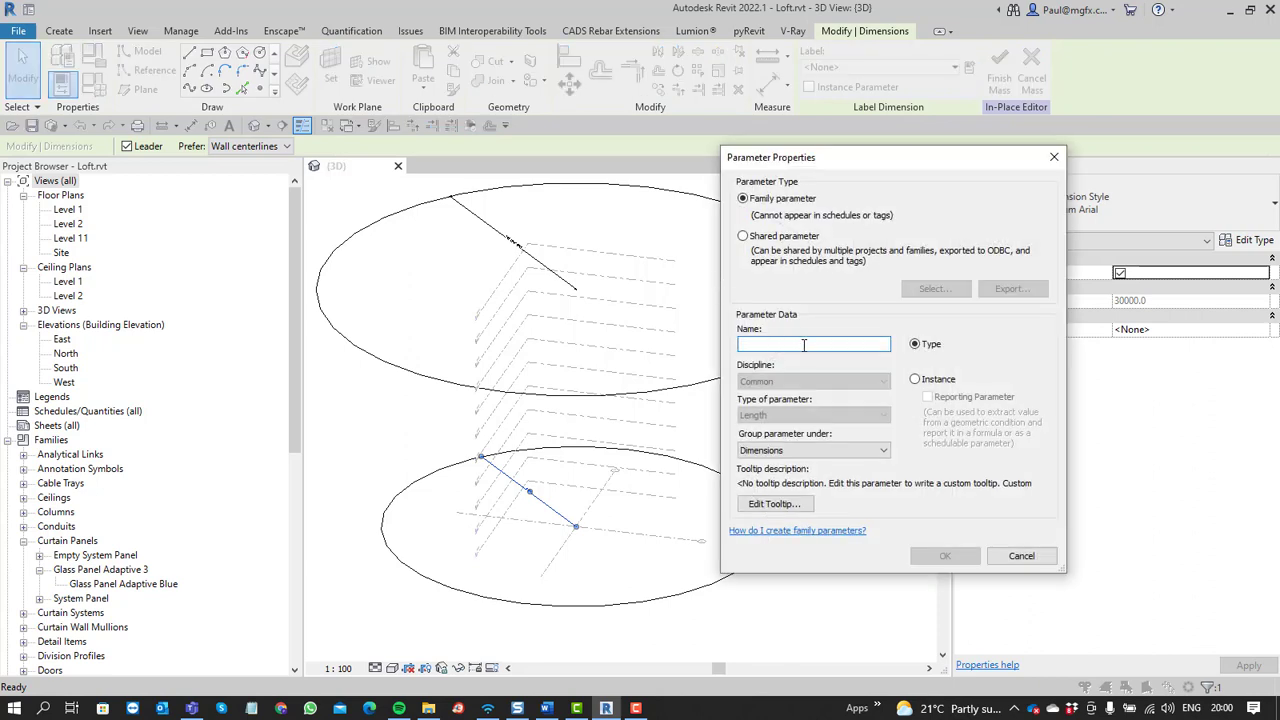
{"action": "type", "text": "BaseRadius"}
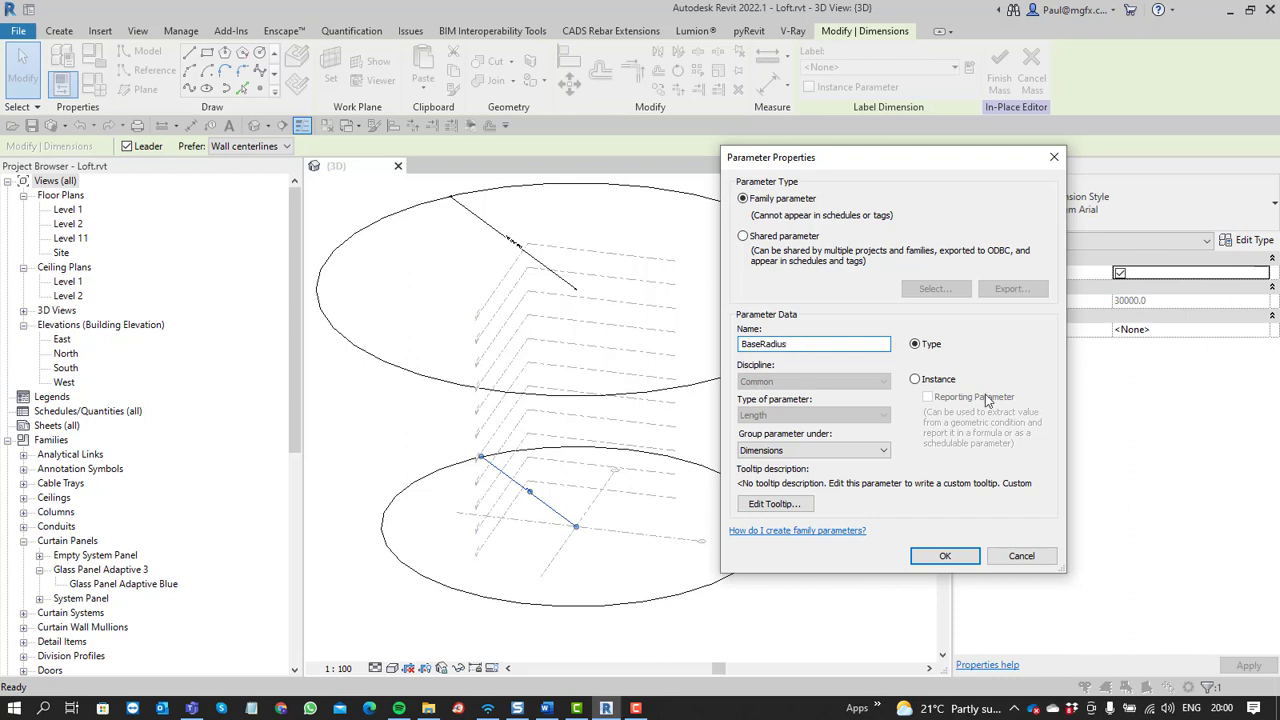
{"action": "left_click", "coordinate": [914, 380]}
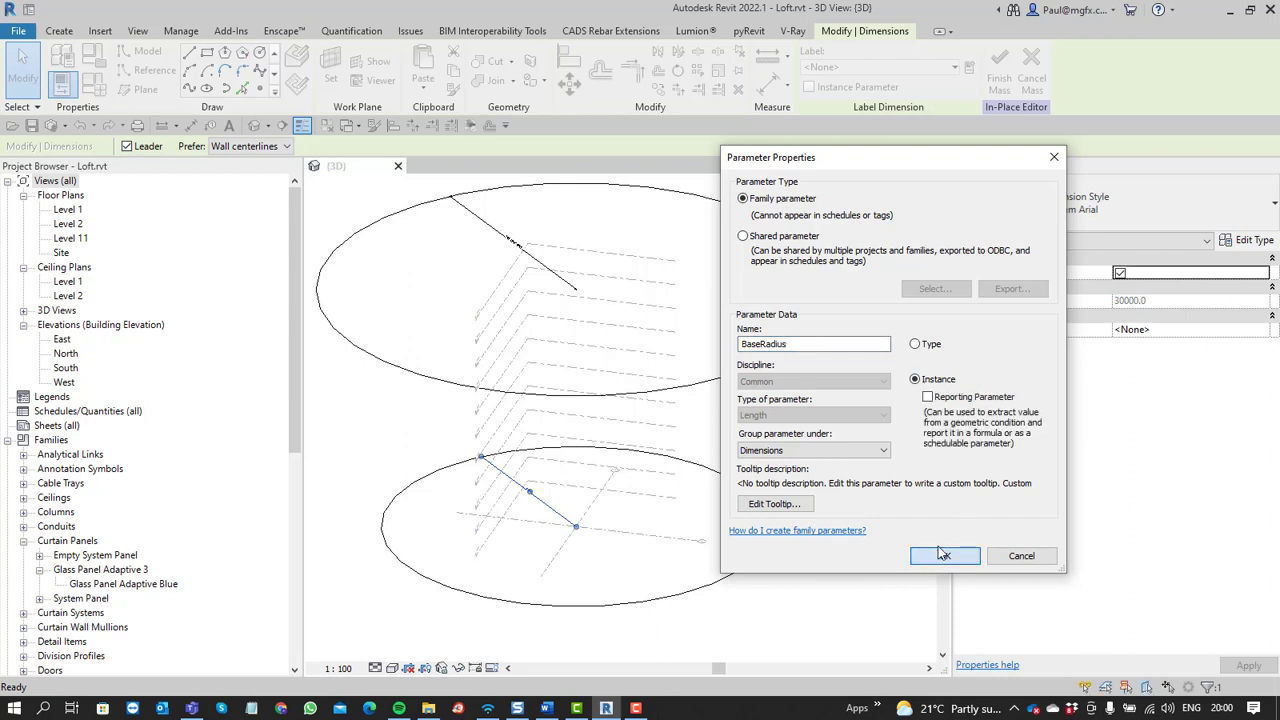
{"action": "left_click", "coordinate": [944, 556]}
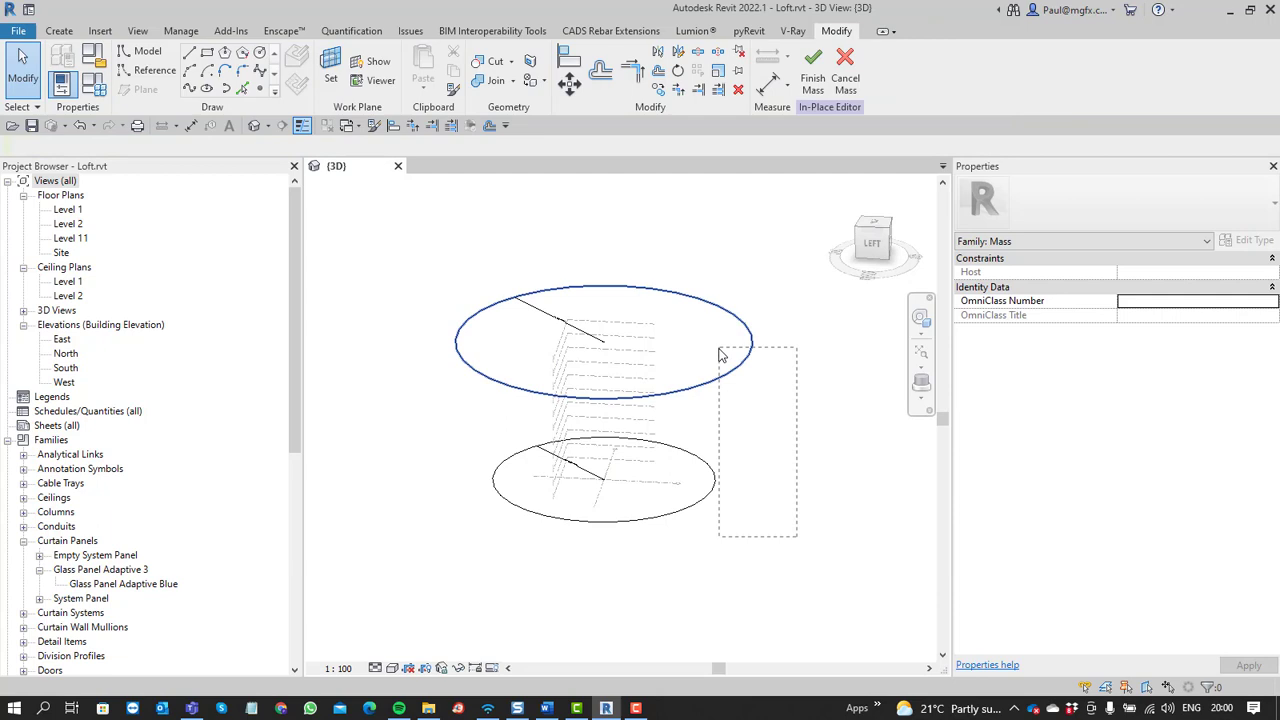
Step: Loft a solid form between the two selected circles
{"action": "left_click", "coordinate": [604, 478]}
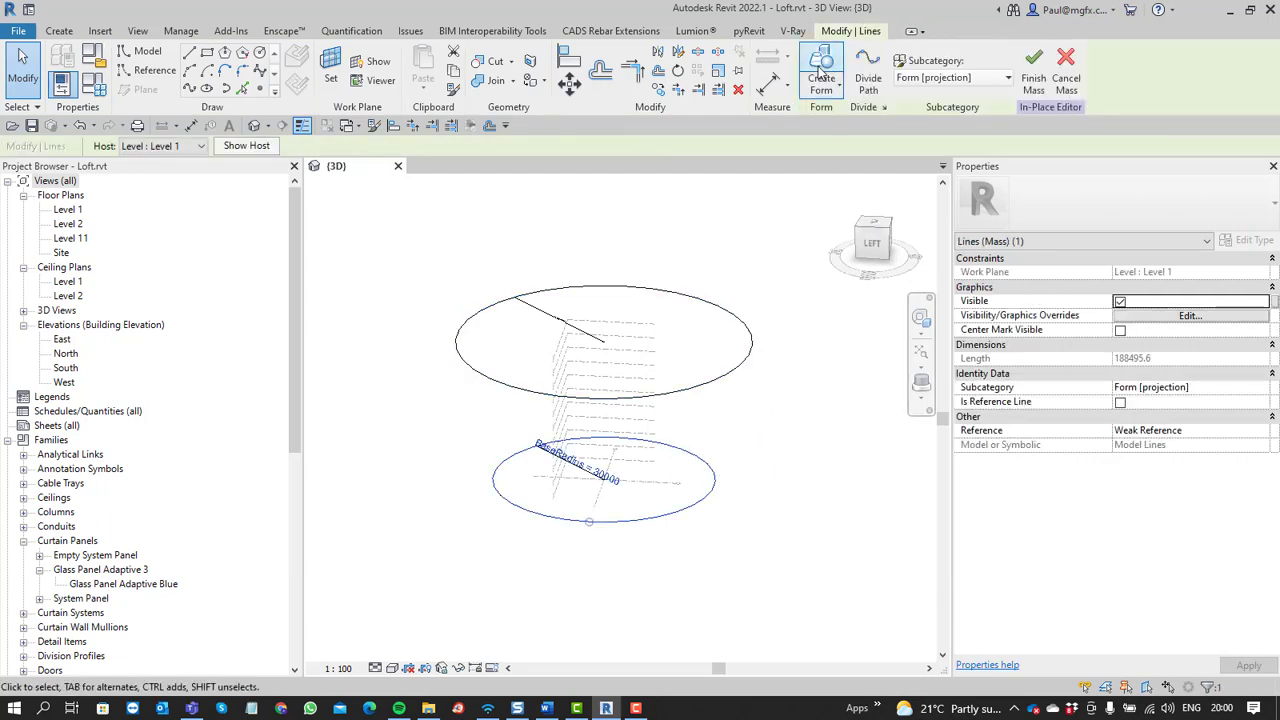
{"action": "left_click", "coordinate": [820, 76]}
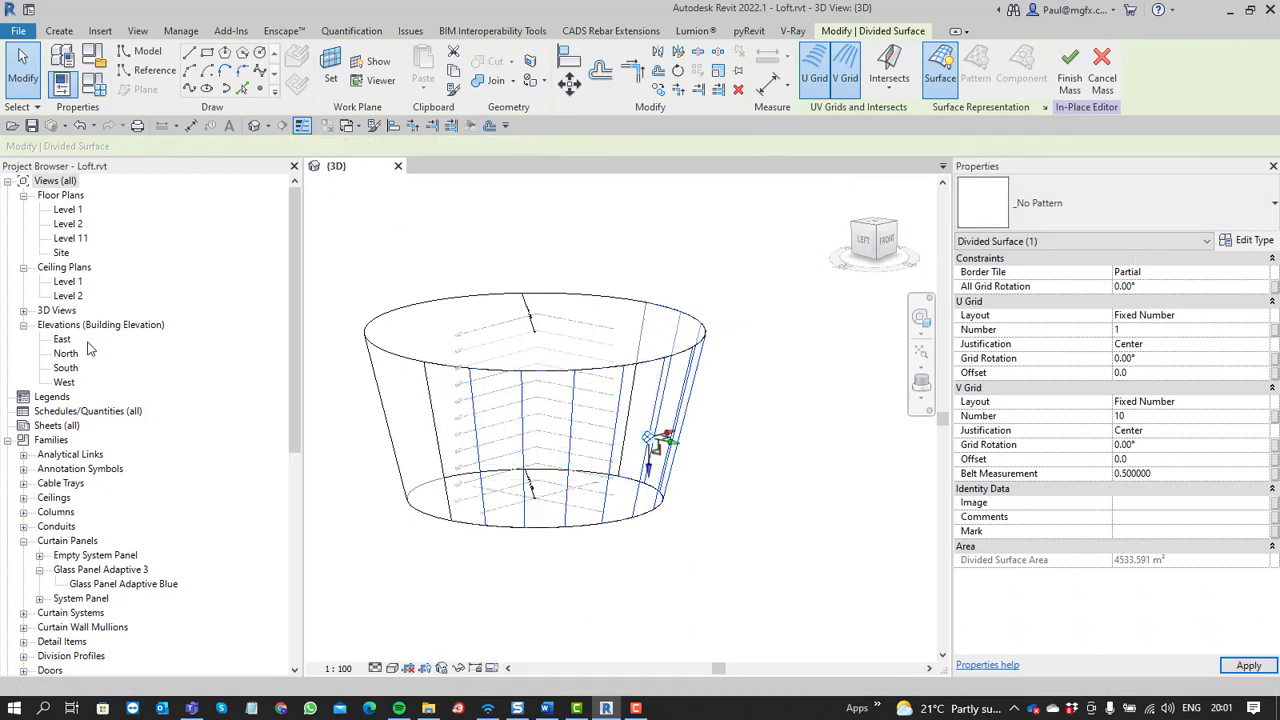
Step: Check the divided surface grid in the East elevation, then return to 3D
{"action": "double_click", "coordinate": [62, 340]}
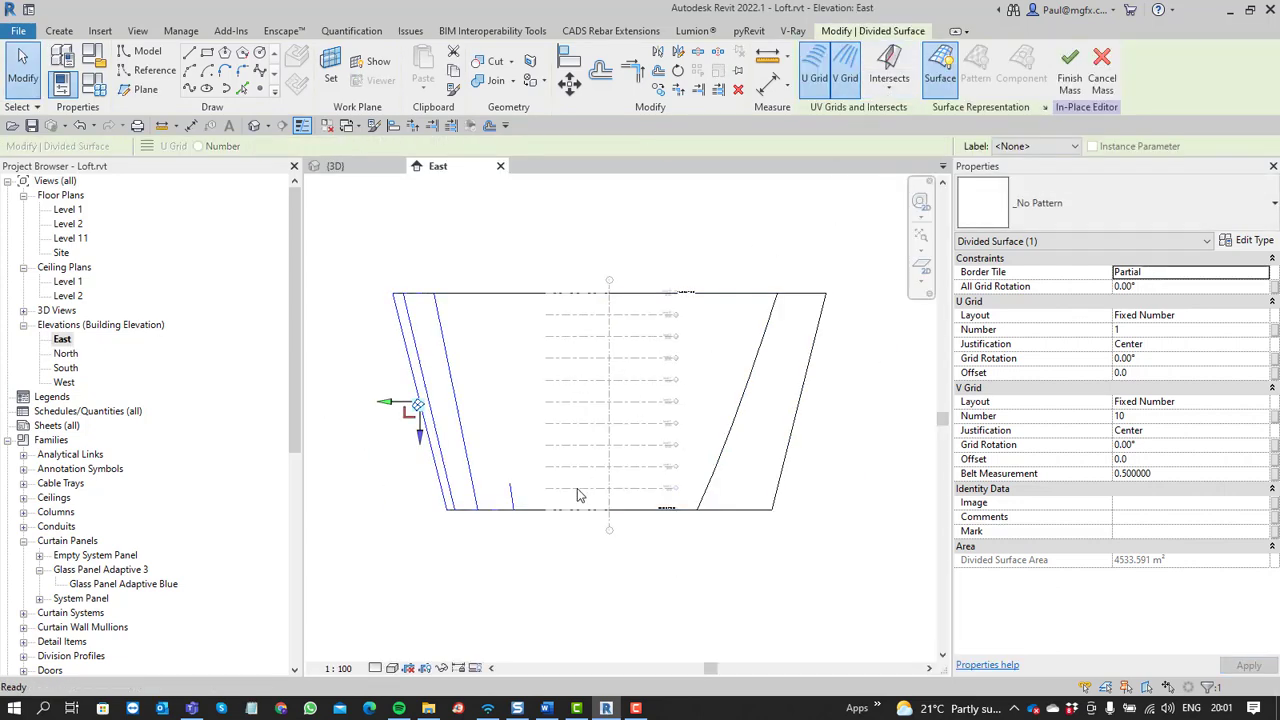
{"action": "left_click", "coordinate": [610, 444]}
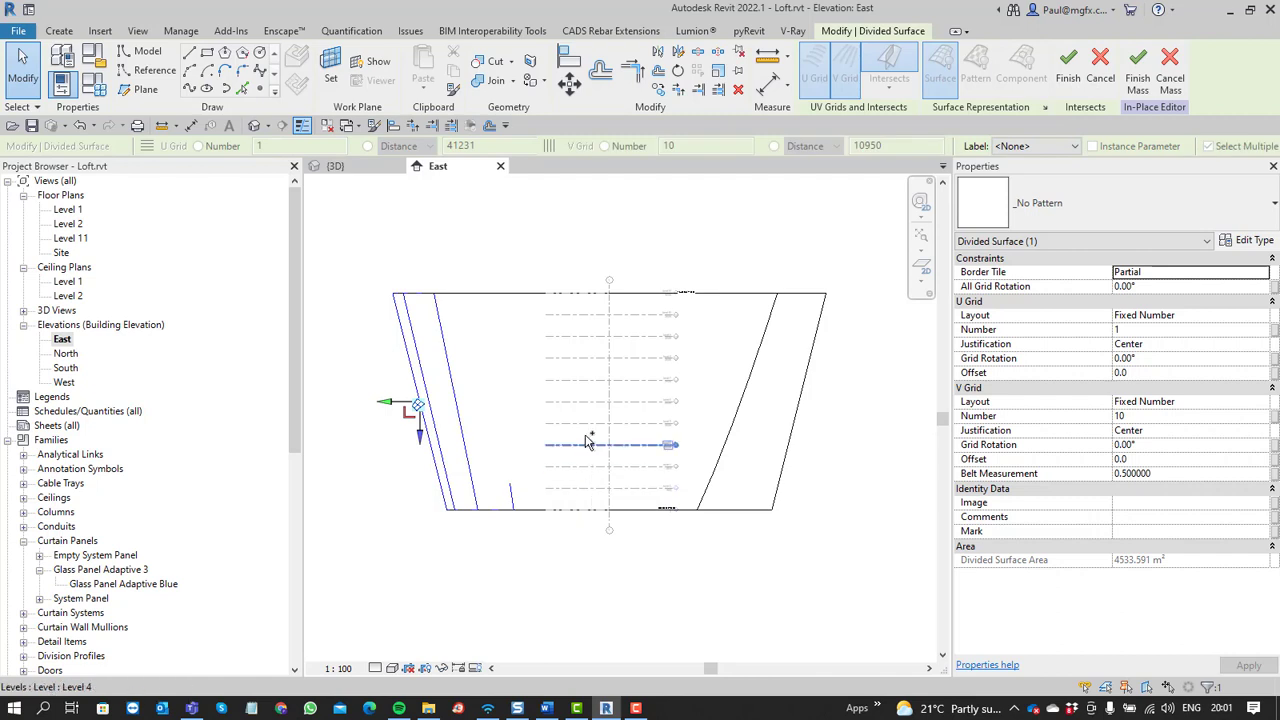
{"action": "left_click", "coordinate": [612, 358]}
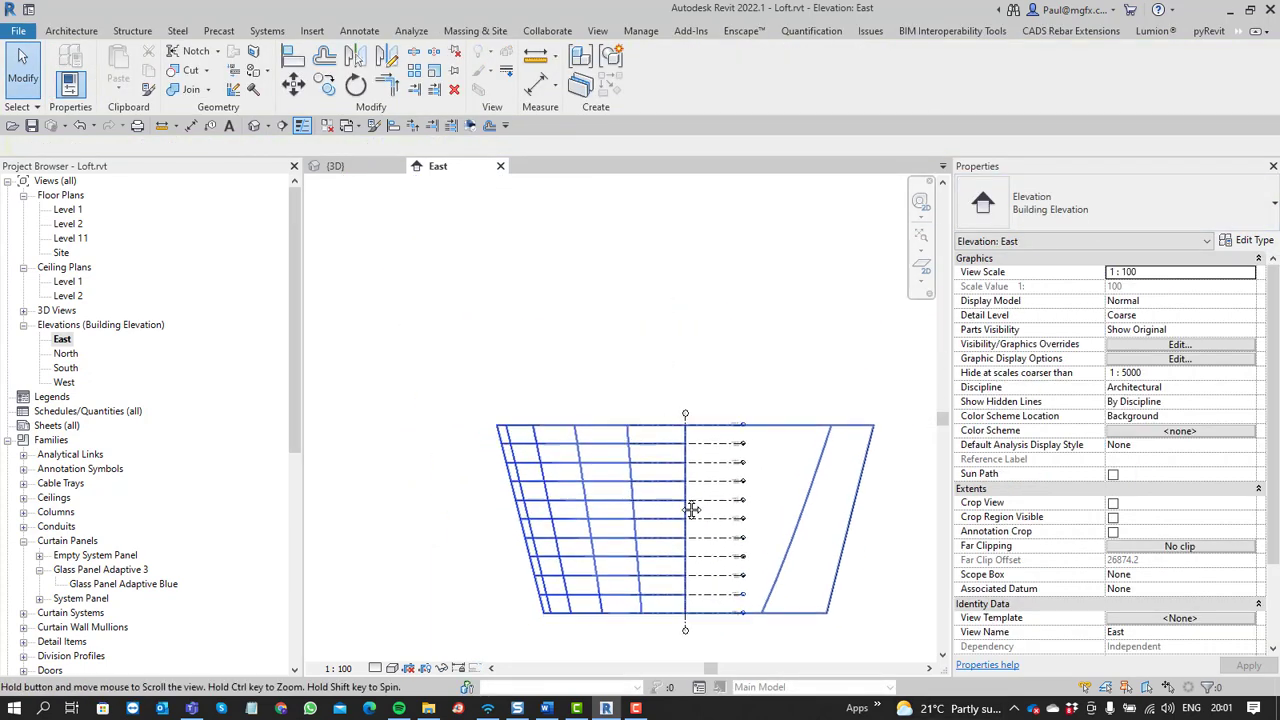
{"action": "left_click", "coordinate": [336, 164]}
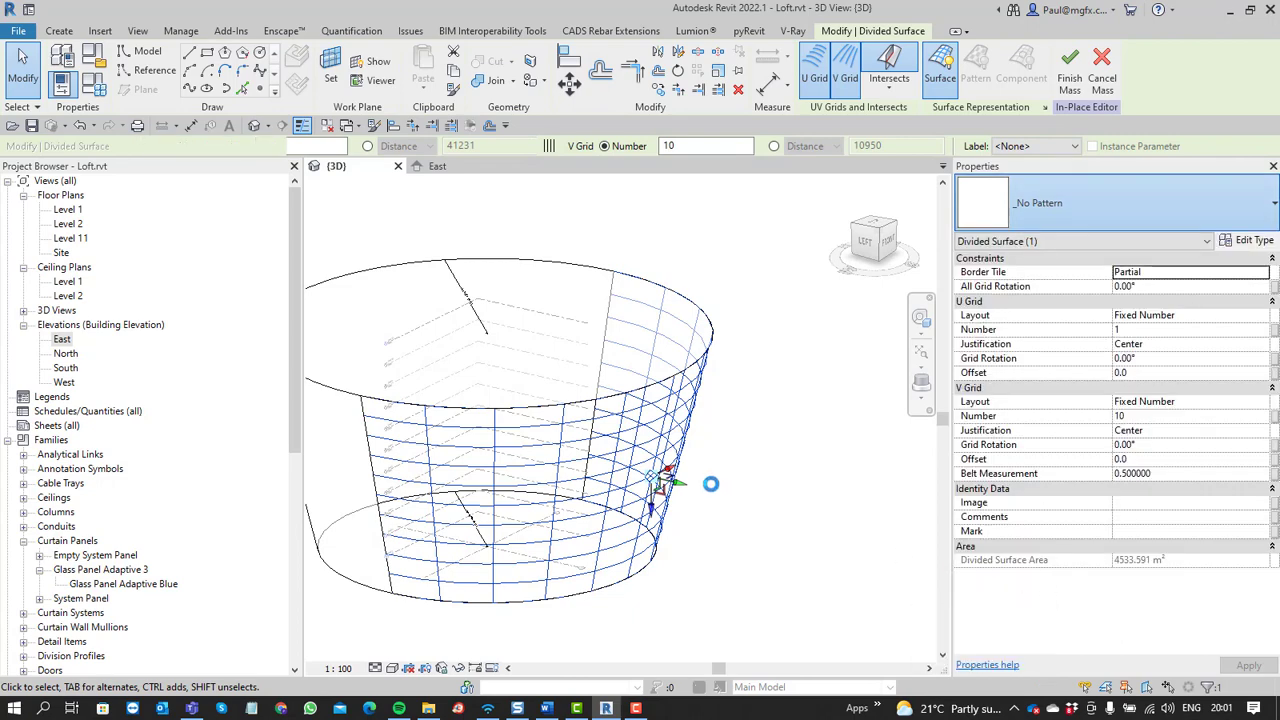
Step: Divide the cone form's surface into a 10 by 10 grid
{"action": "left_click", "coordinate": [1020, 68]}
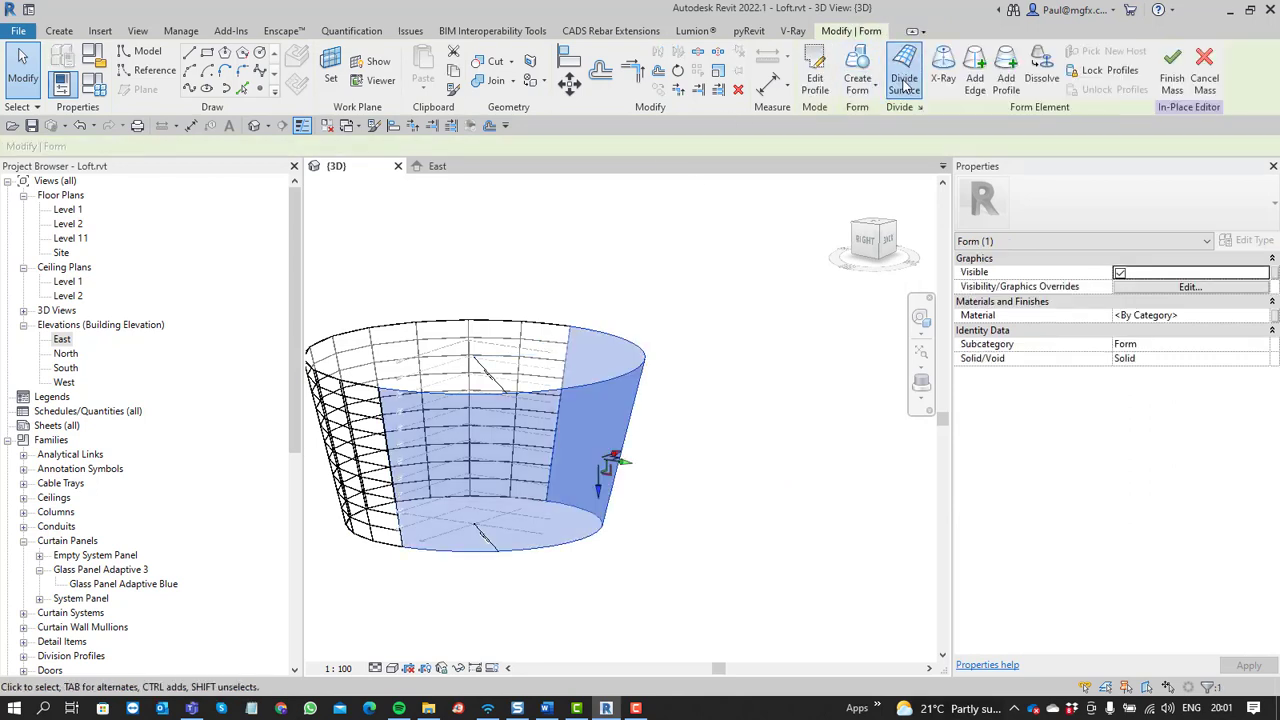
{"action": "left_click", "coordinate": [904, 70]}
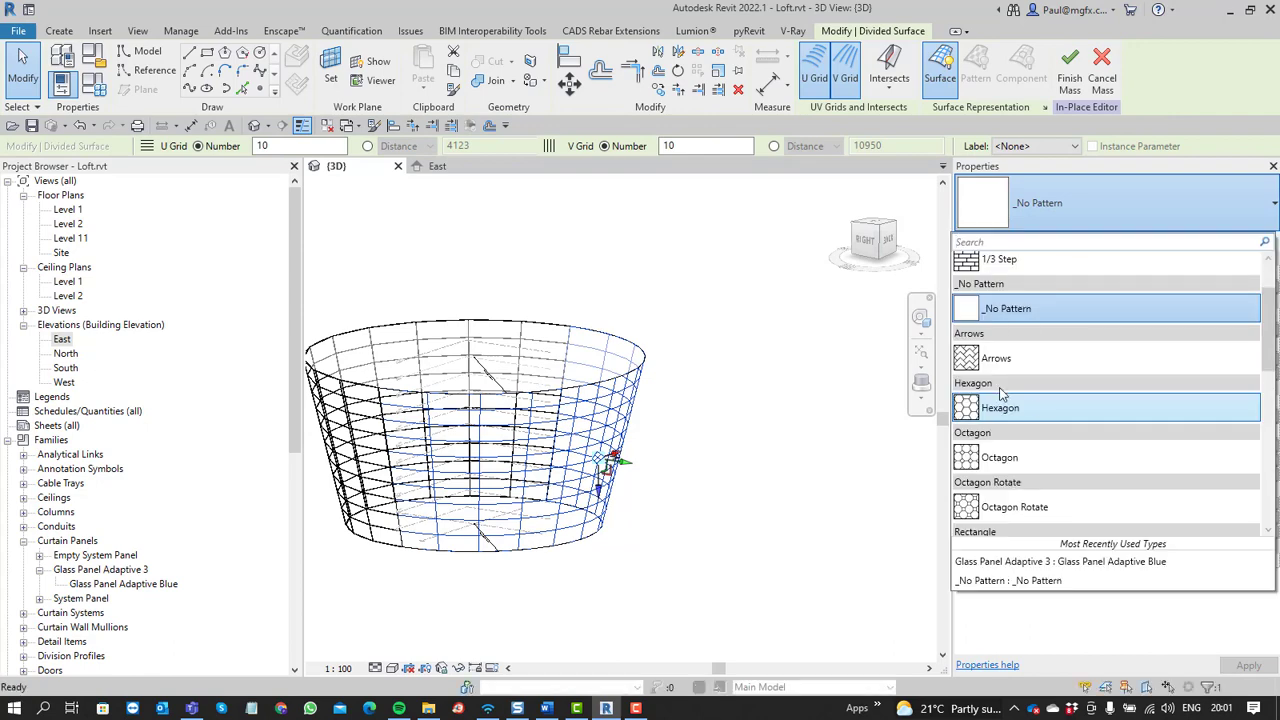
{"action": "scroll", "scroll_direction": "down", "scroll_amount": 3}
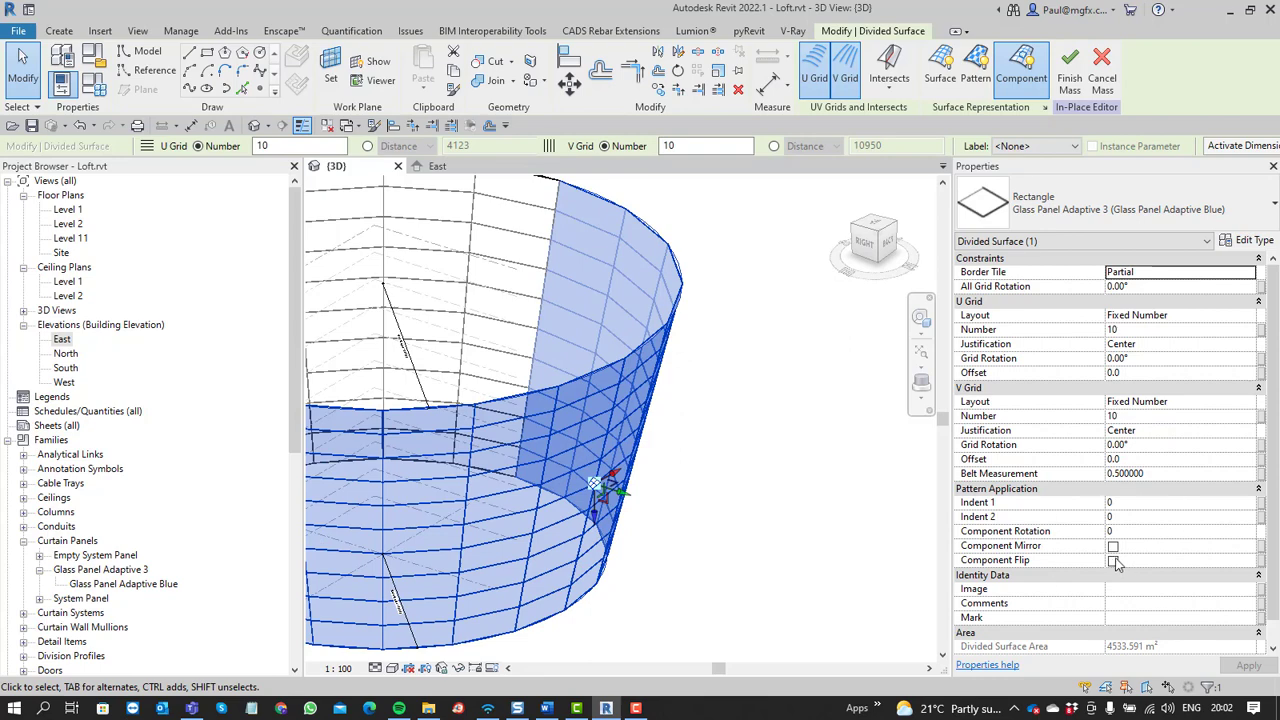
Step: Pattern the surface with Glass Panel Adaptive Blue panels and toggle their flip orientation
{"action": "left_click", "coordinate": [1112, 560]}
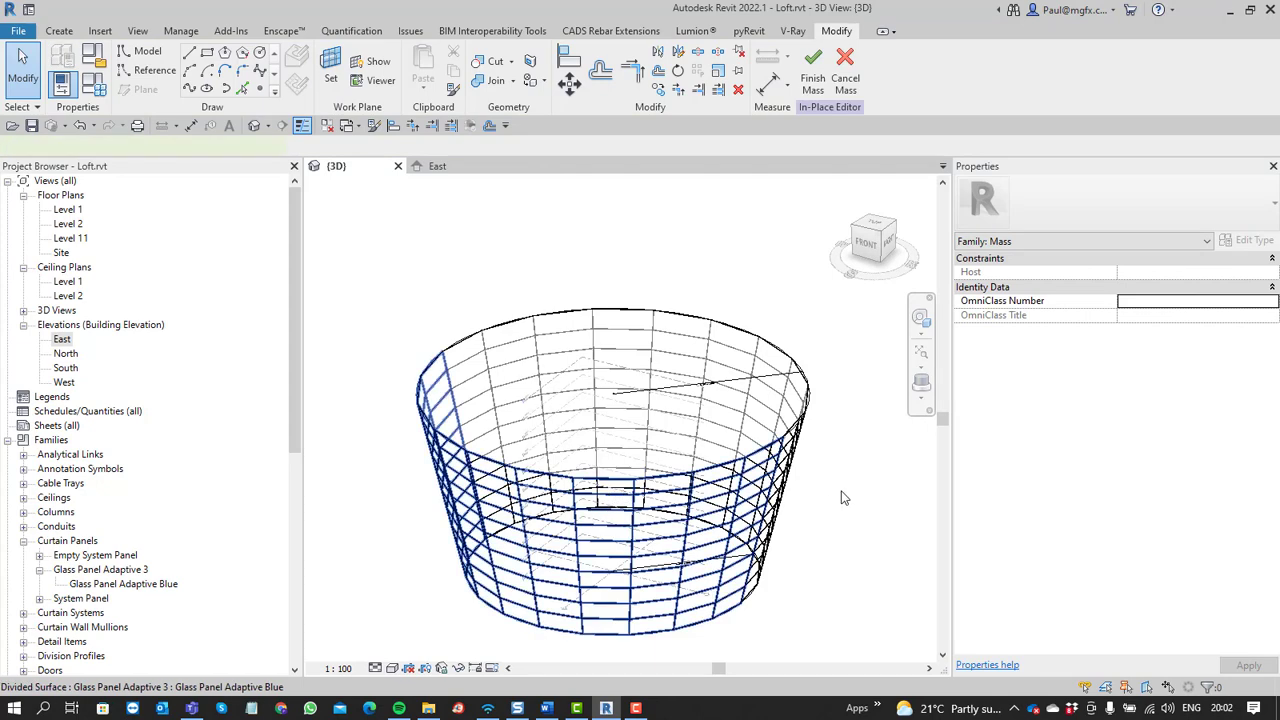
{"action": "left_click", "coordinate": [610, 450]}
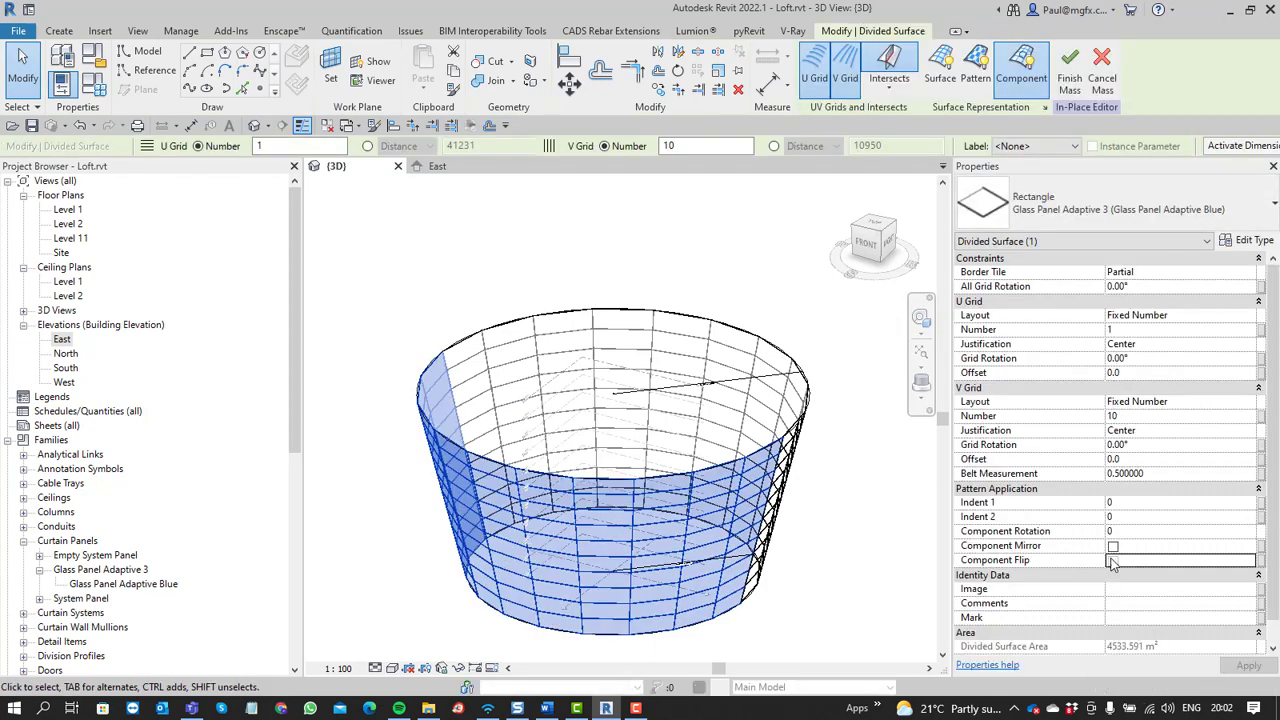
{"action": "left_click", "coordinate": [1112, 560]}
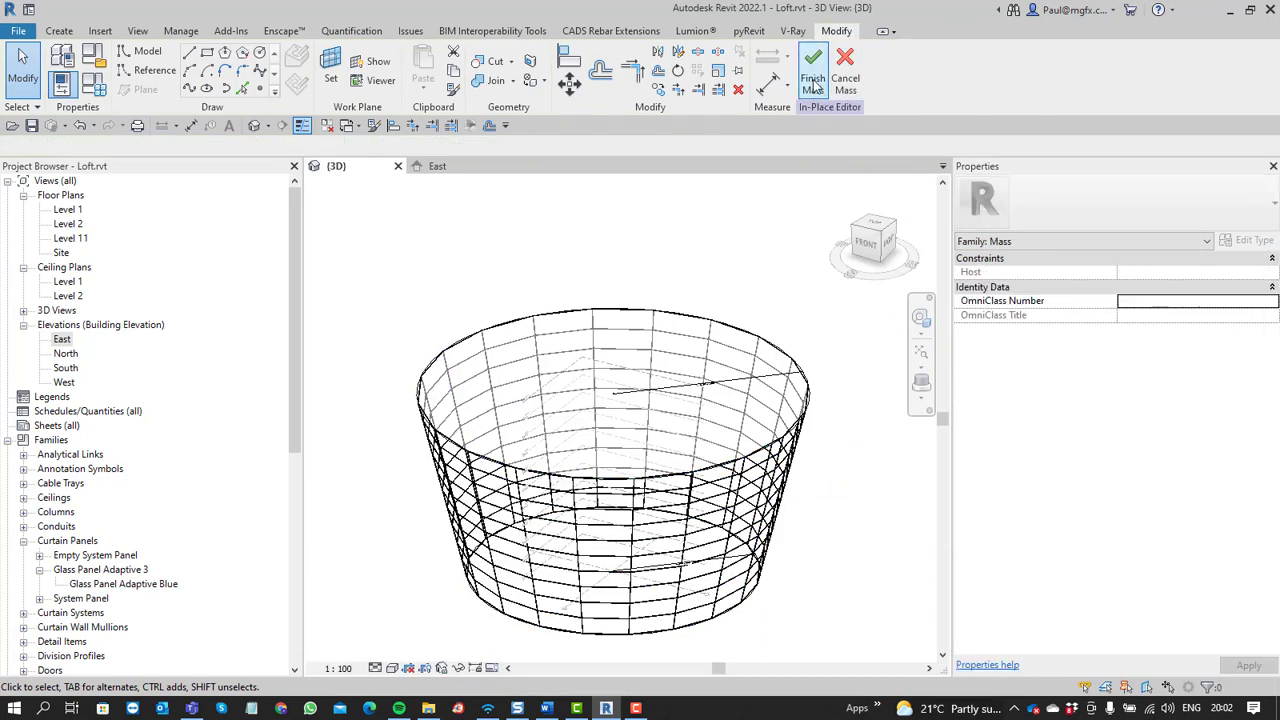
Step: Finish the mass and select it to view its BaseRadius and Top Radius parameters
{"action": "left_click", "coordinate": [812, 76]}
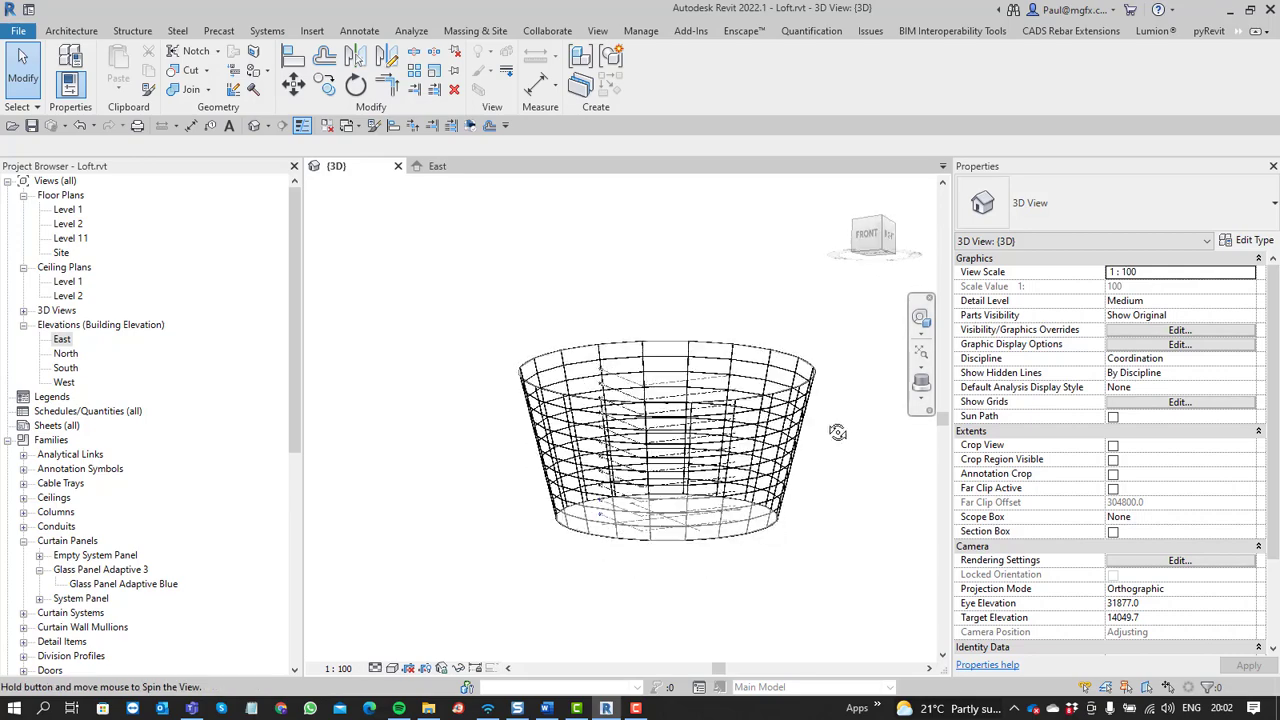
{"action": "left_click", "coordinate": [664, 440]}
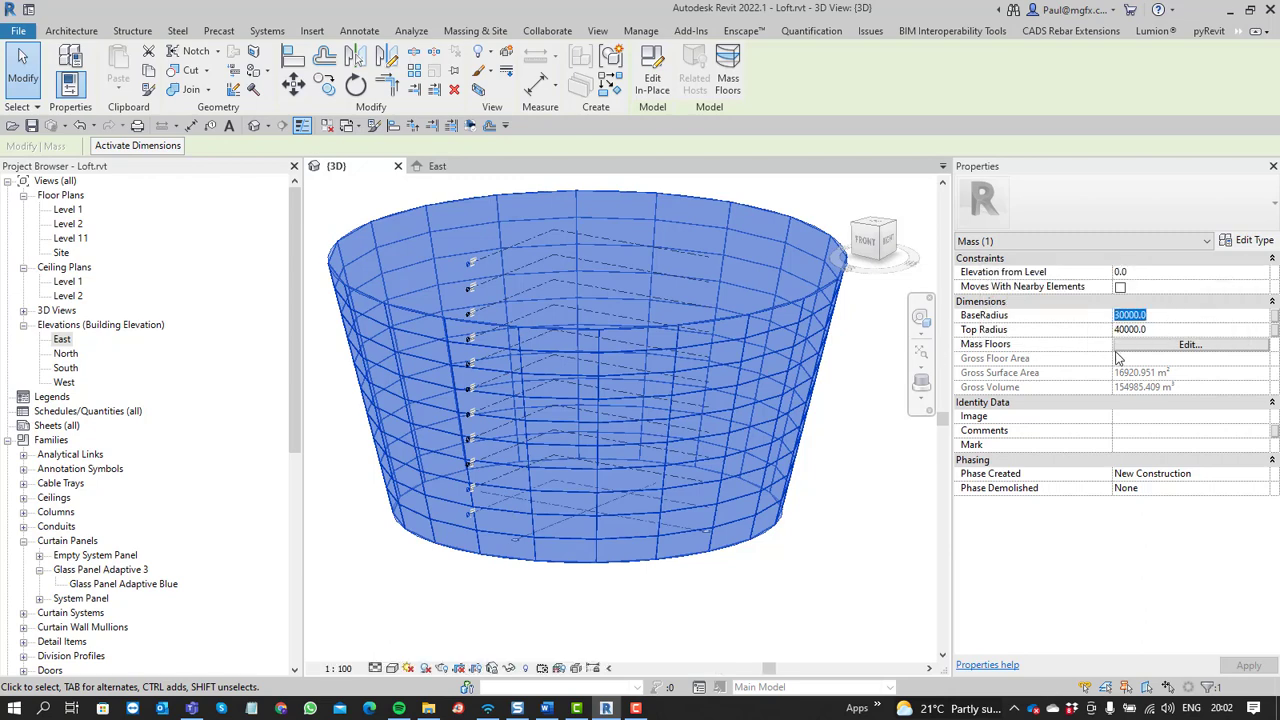
{"action": "type", "text": "20000"}
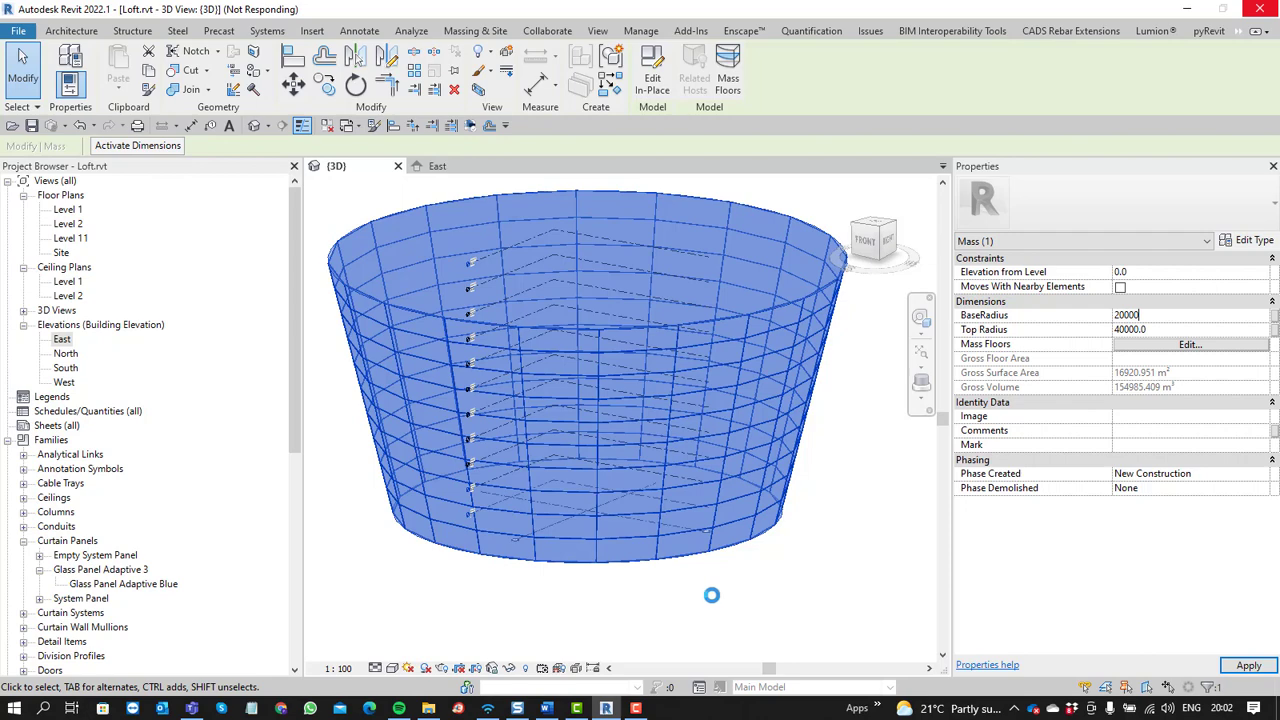
{"action": "mouse_move", "coordinate": [706, 588]}
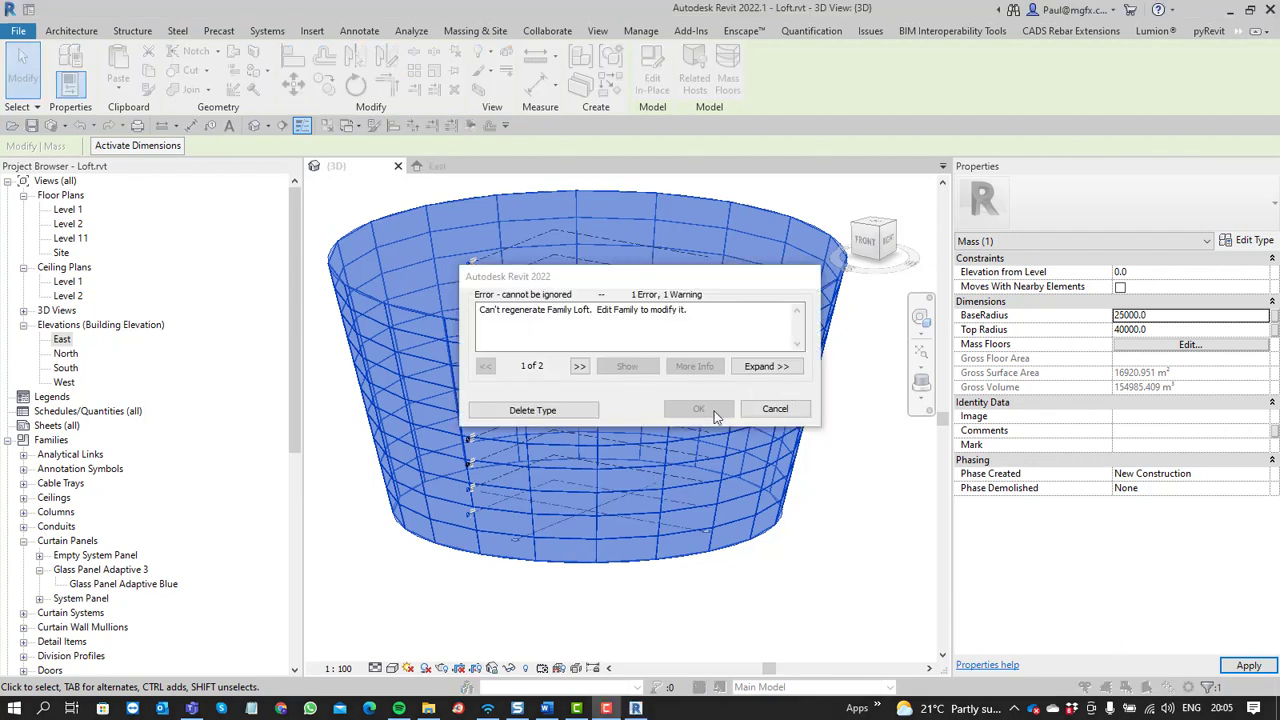
{"action": "mouse_move", "coordinate": [680, 408]}
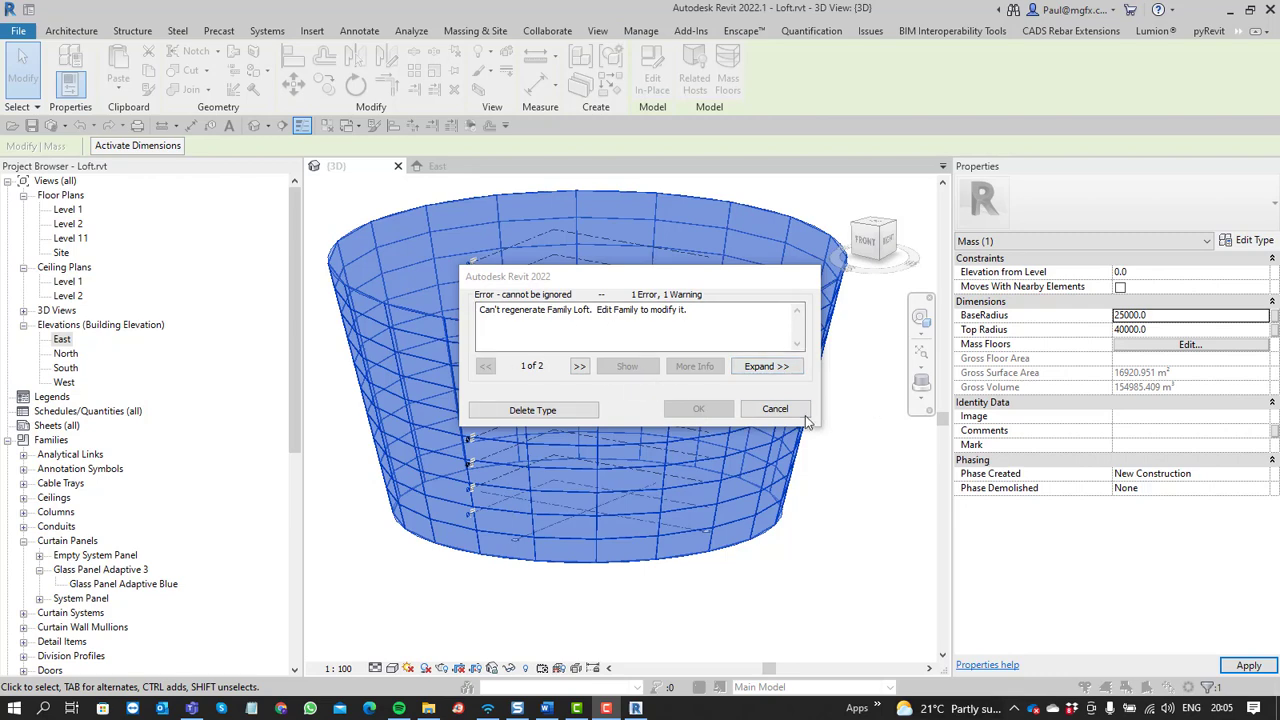
{"action": "mouse_move", "coordinate": [776, 408]}
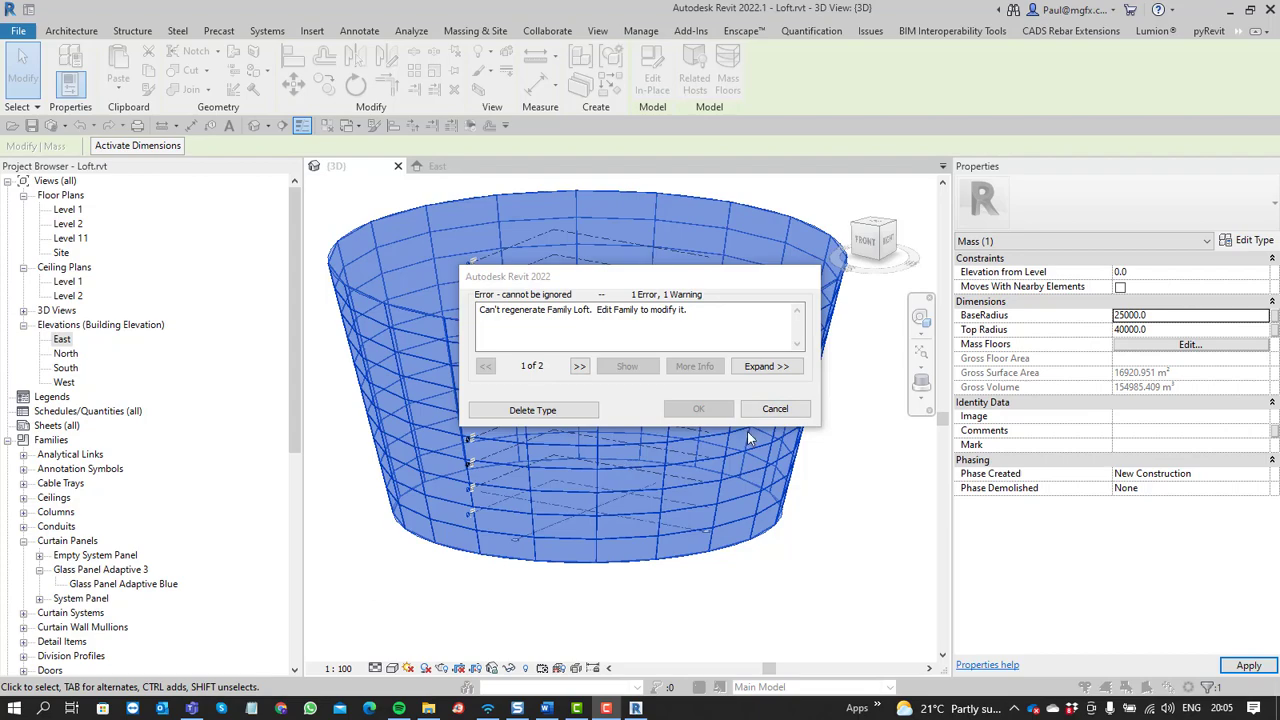
{"action": "left_click", "coordinate": [776, 408]}
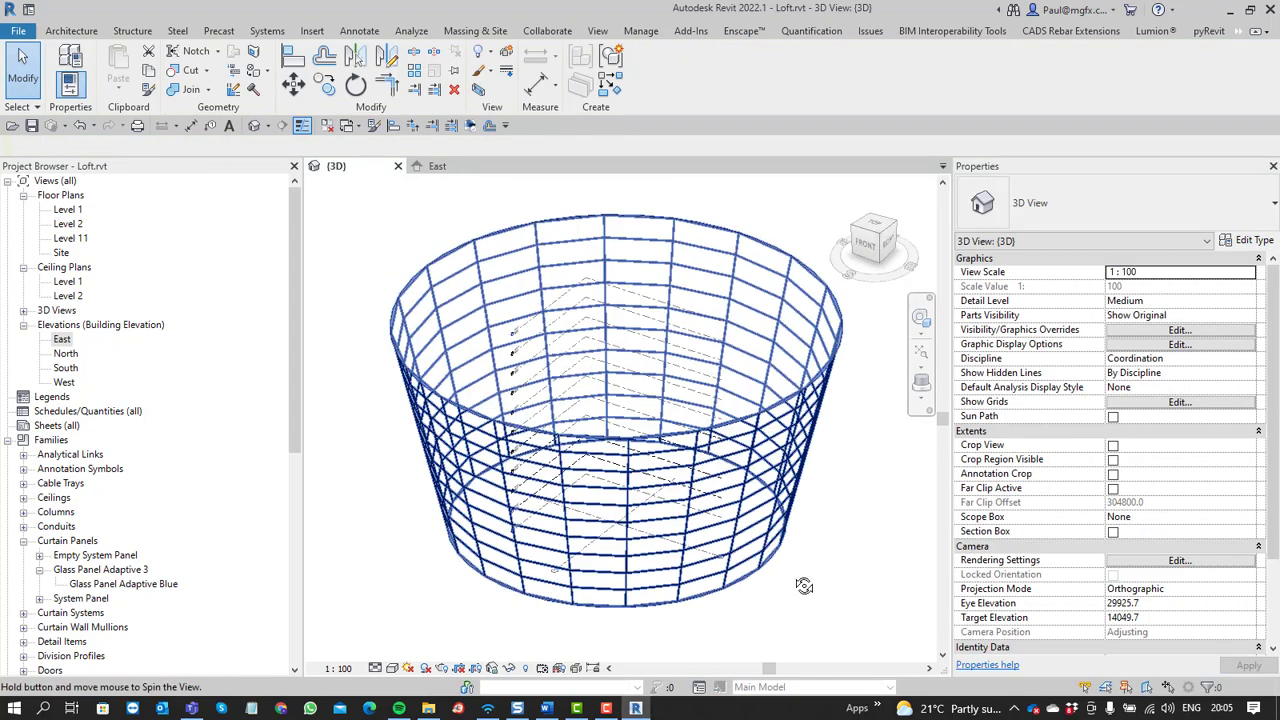
{"action": "left_click_drag", "start_coordinate": [804, 584], "coordinate": [656, 440]}
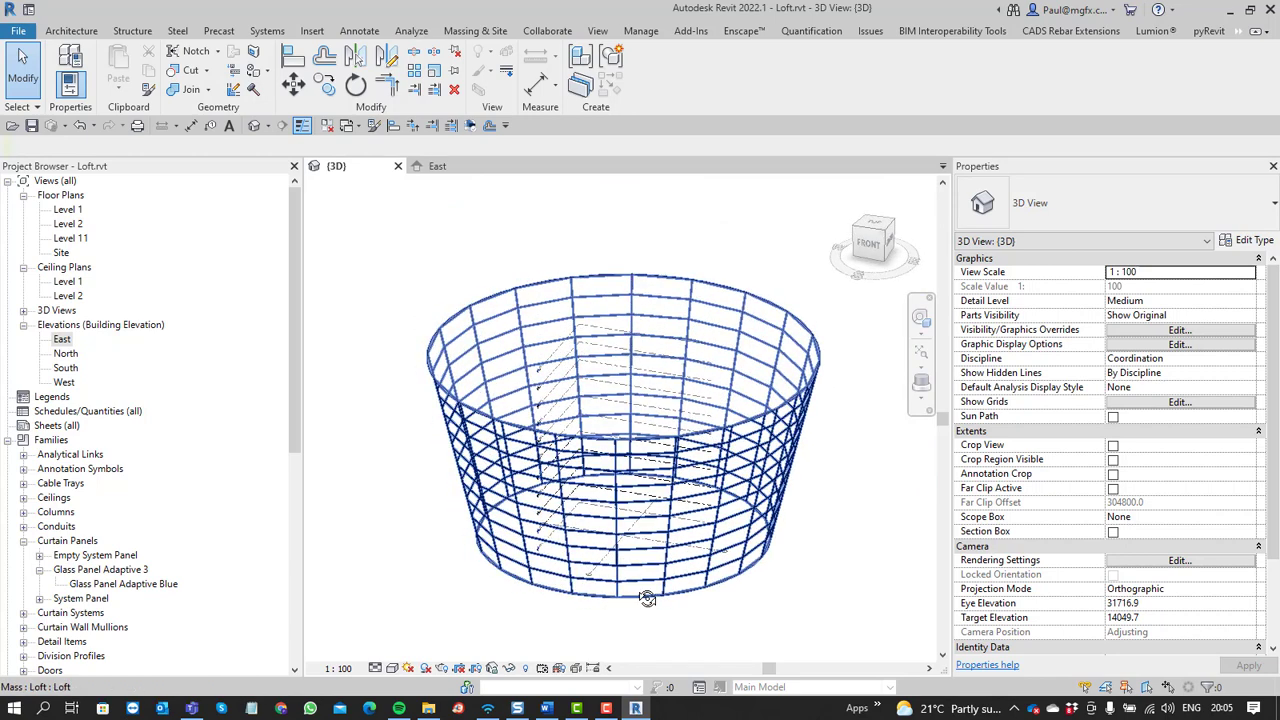
{"action": "mouse_move", "coordinate": [648, 598]}
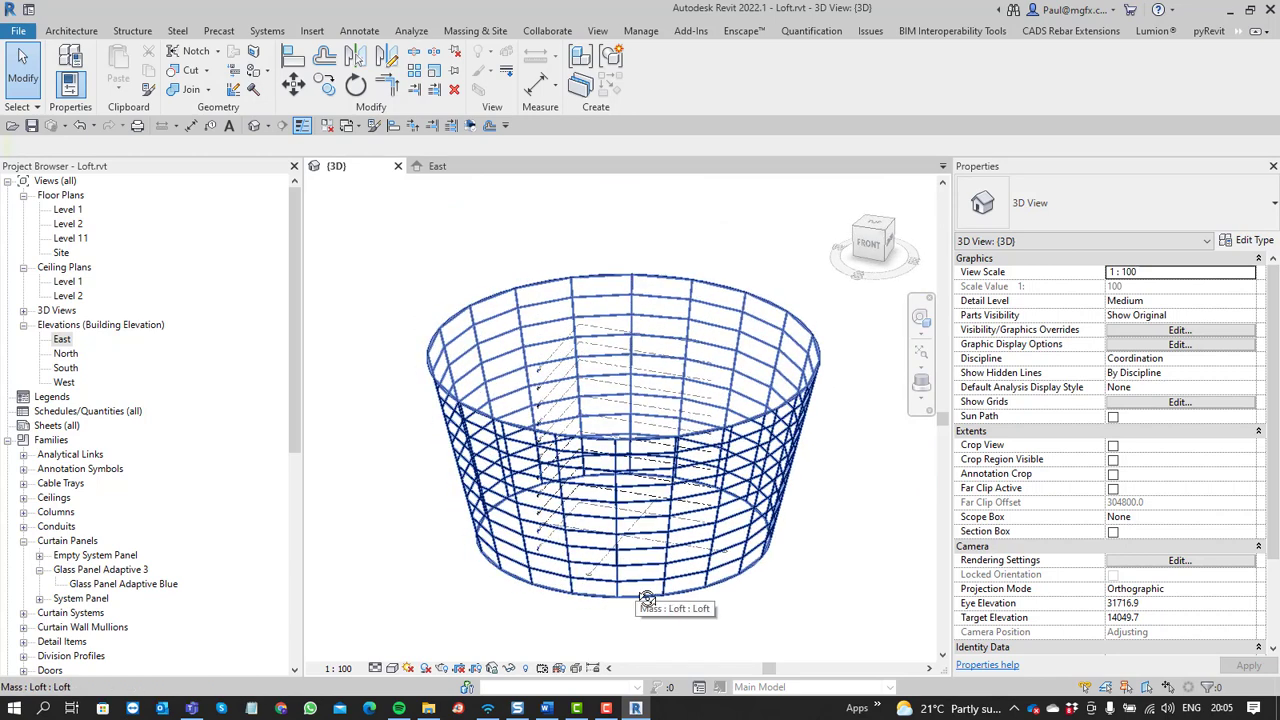